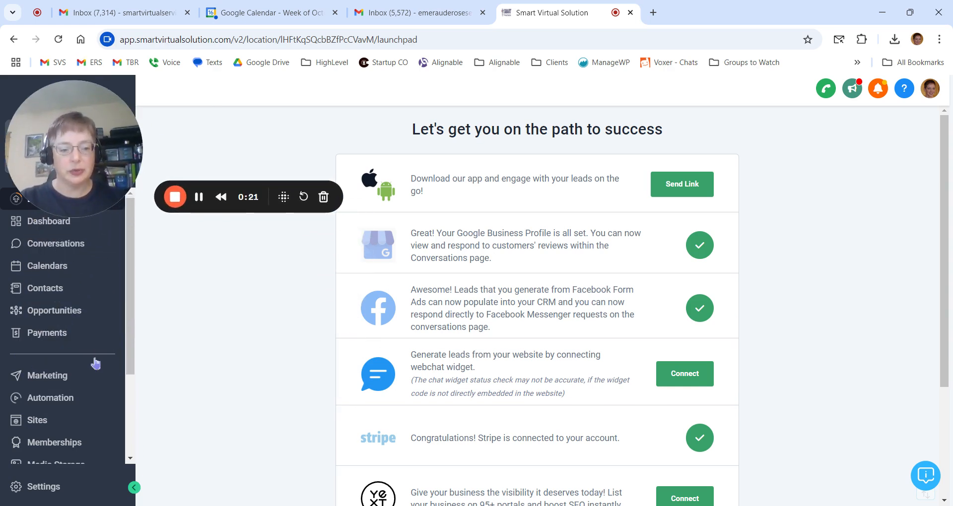
pyautogui.moveTo(36, 420)
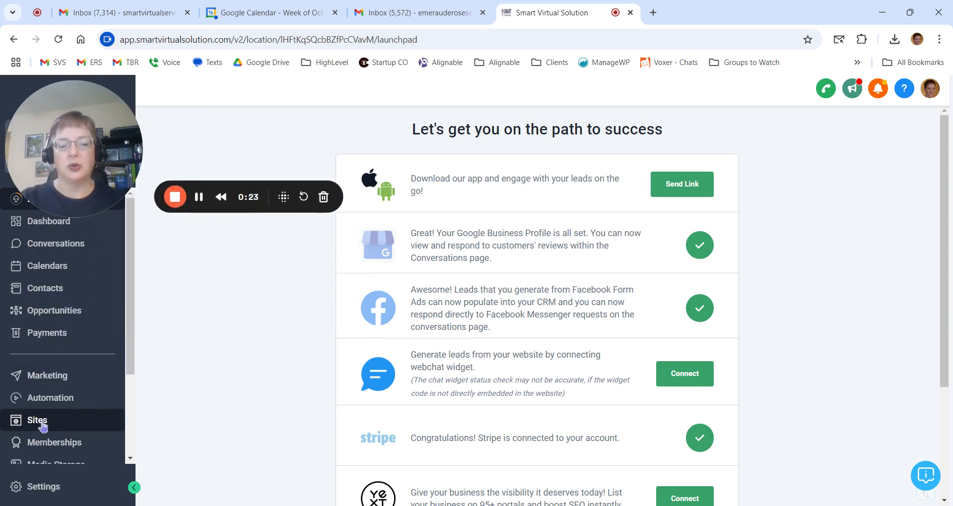
# Go to Sites and show the Blogs list with the Harmonic Healing site.
pyautogui.click(36, 420)
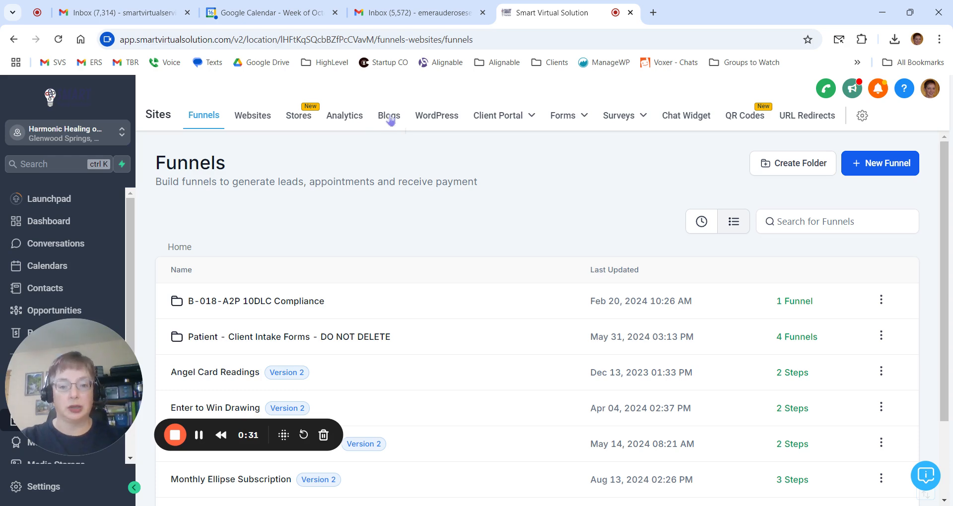
pyautogui.click(388, 115)
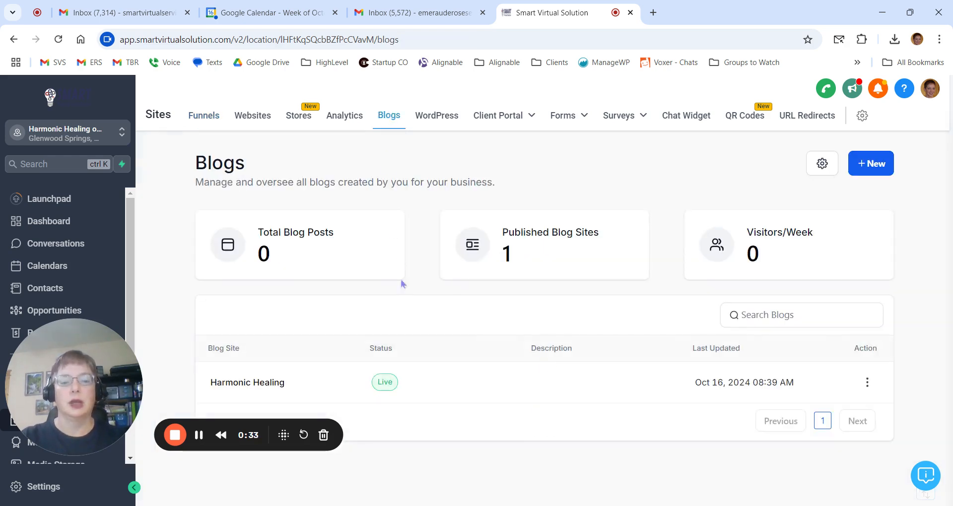
pyautogui.moveTo(408, 307)
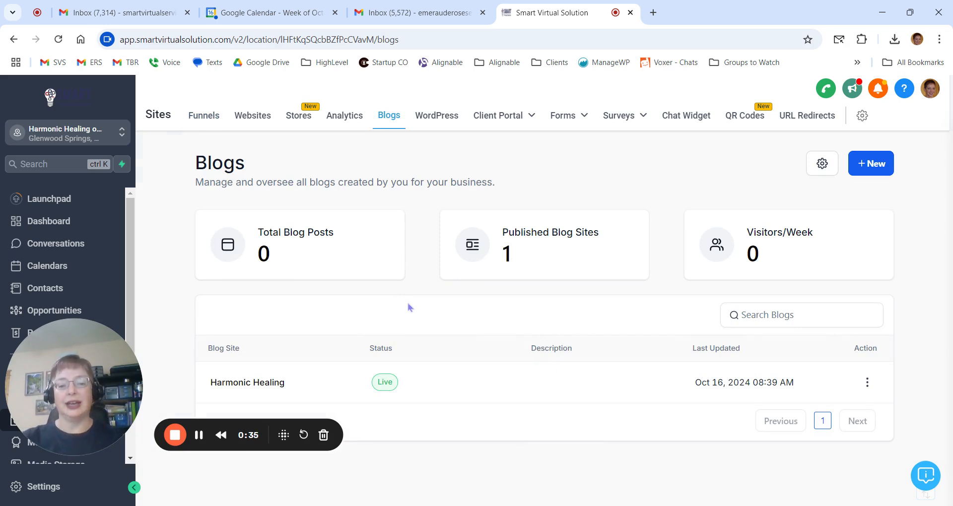
pyautogui.moveTo(314, 390)
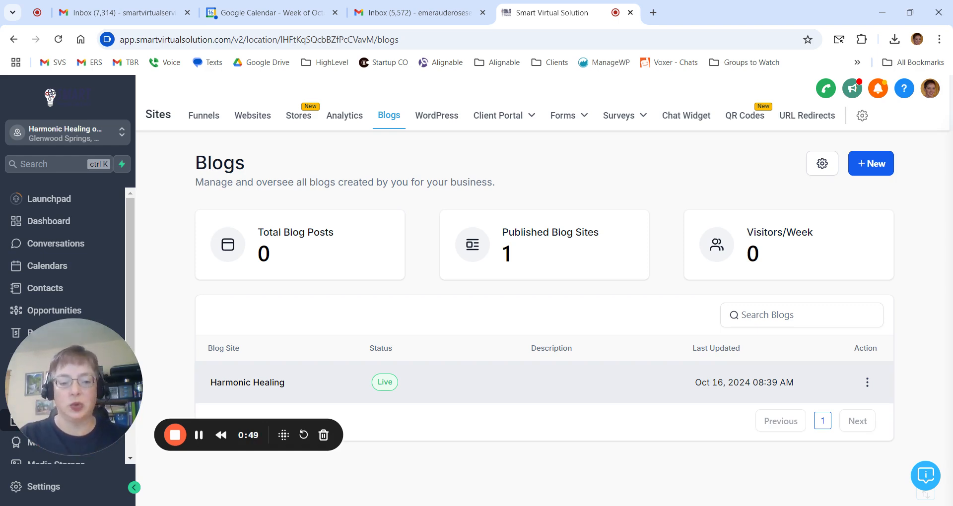
pyautogui.moveTo(317, 386)
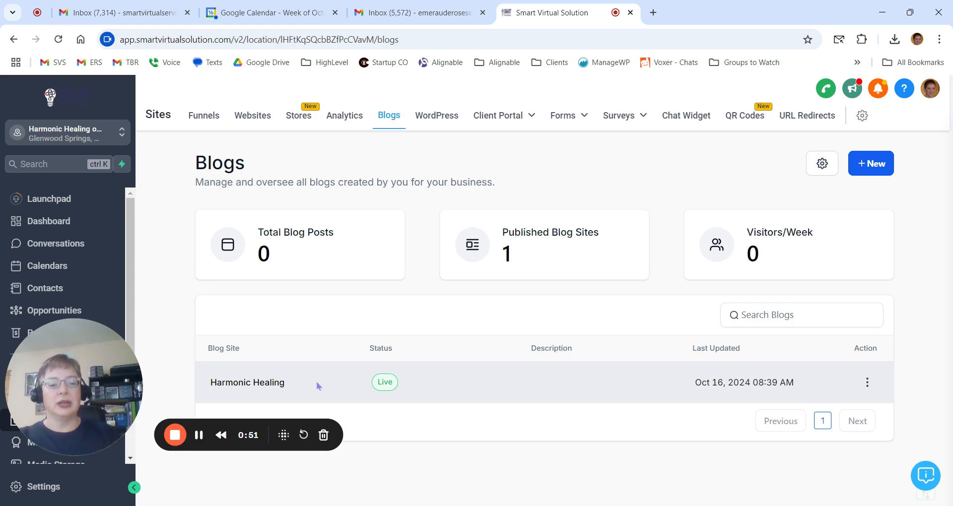
pyautogui.moveTo(524, 385)
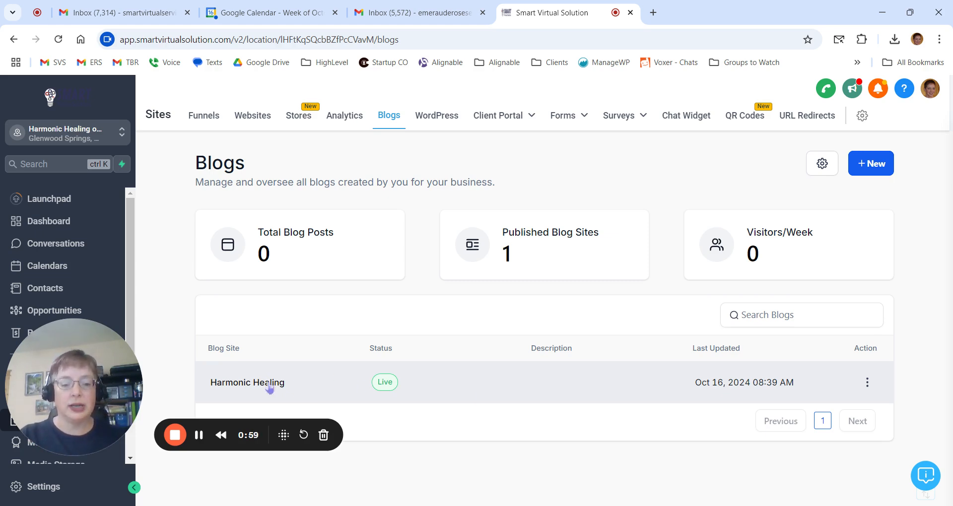
# Open the Harmonic Healing blog site from the Blogs table.
pyautogui.click(247, 383)
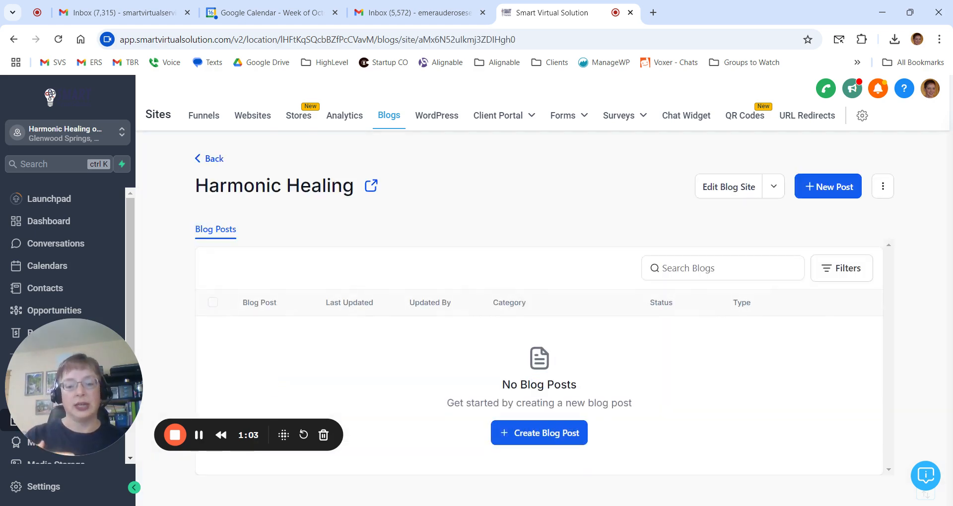
pyautogui.moveTo(416, 358)
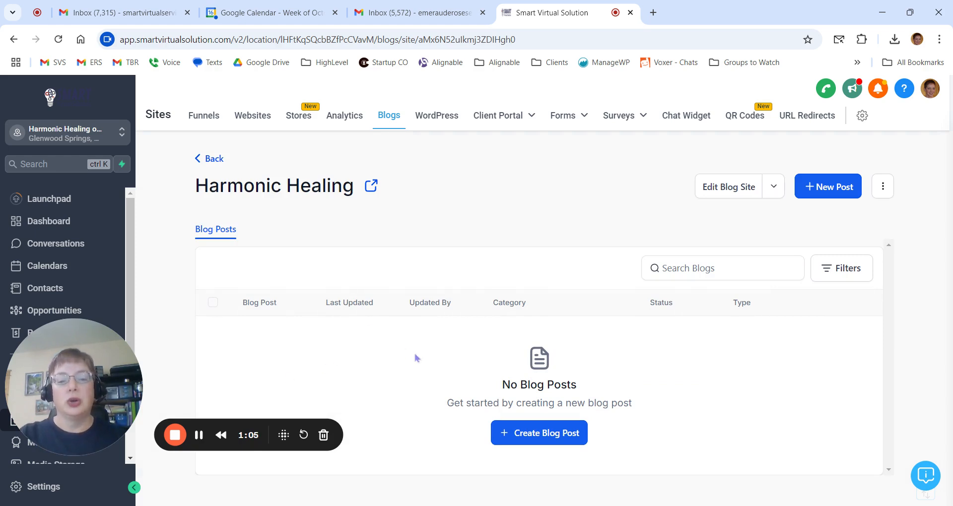
pyautogui.moveTo(589, 441)
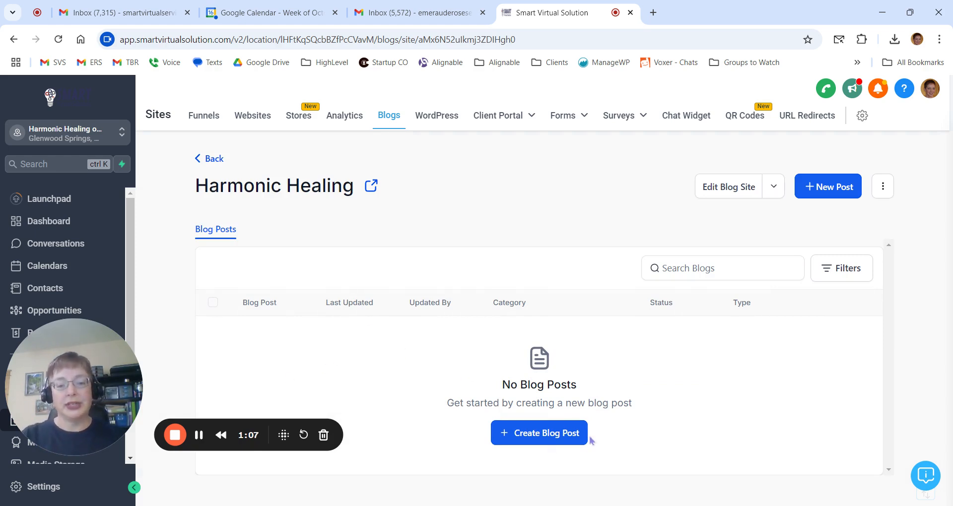
pyautogui.moveTo(589, 442)
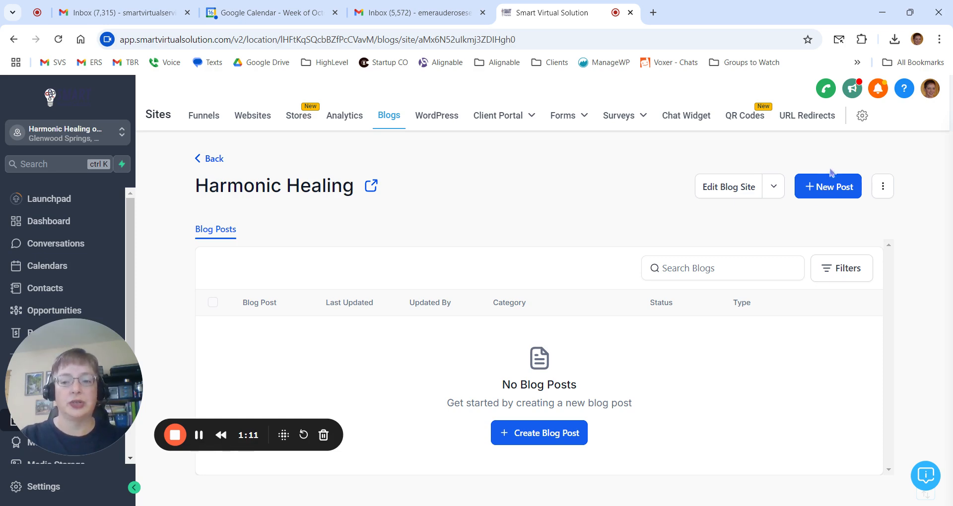
pyautogui.moveTo(539, 407)
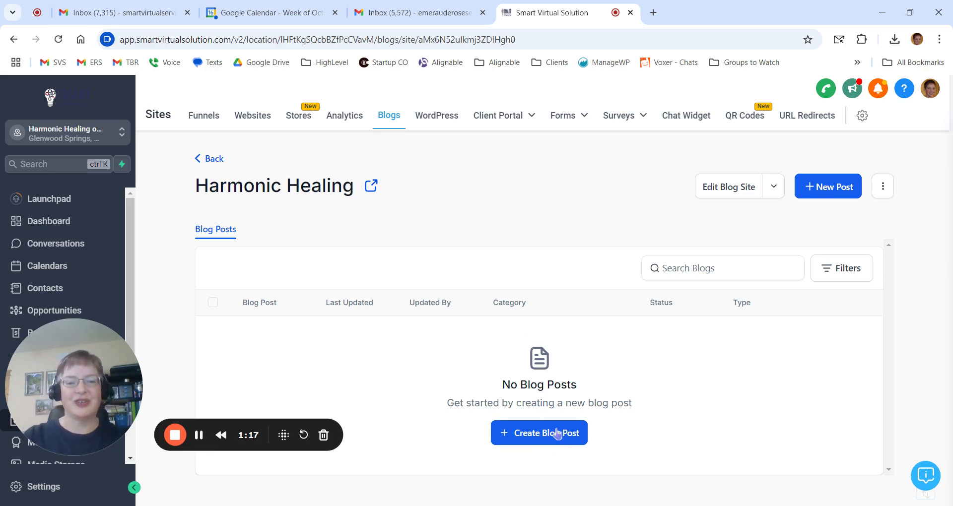
pyautogui.moveTo(831, 191)
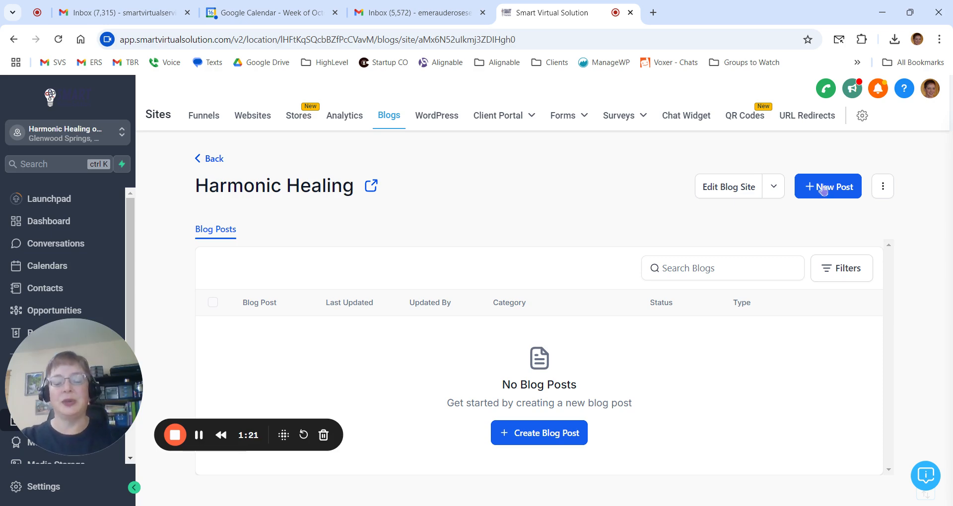
# Start a new Harmonic Healing post to bring up the blank Create New Blog Post form.
pyautogui.click(828, 186)
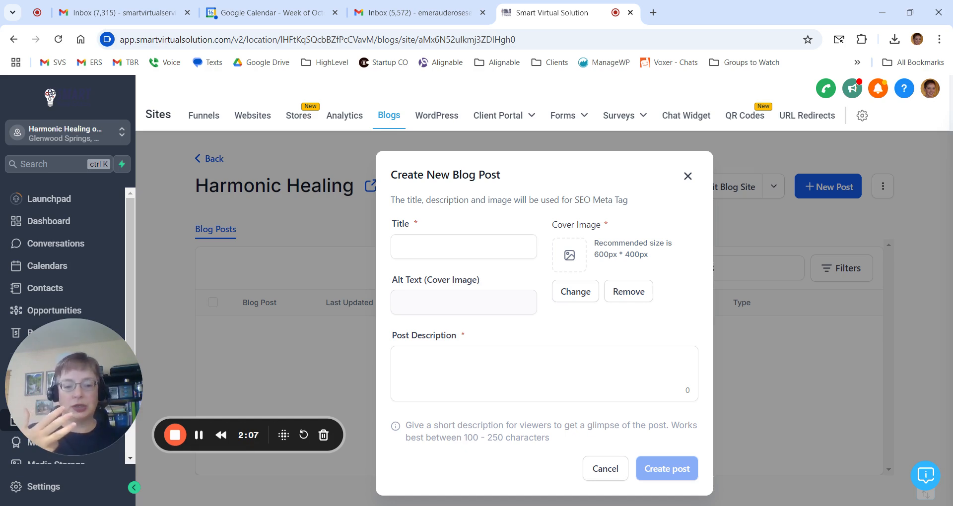
pyautogui.moveTo(417, 225)
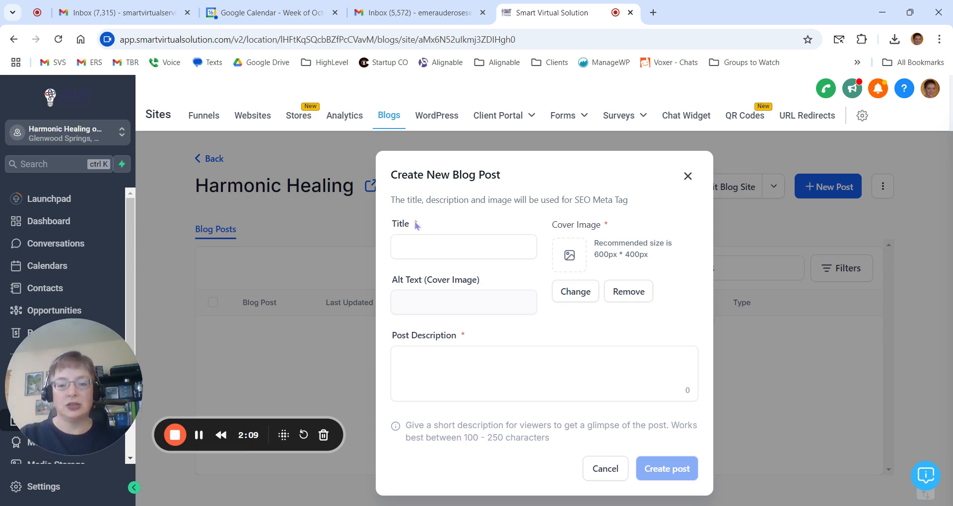
pyautogui.moveTo(515, 341)
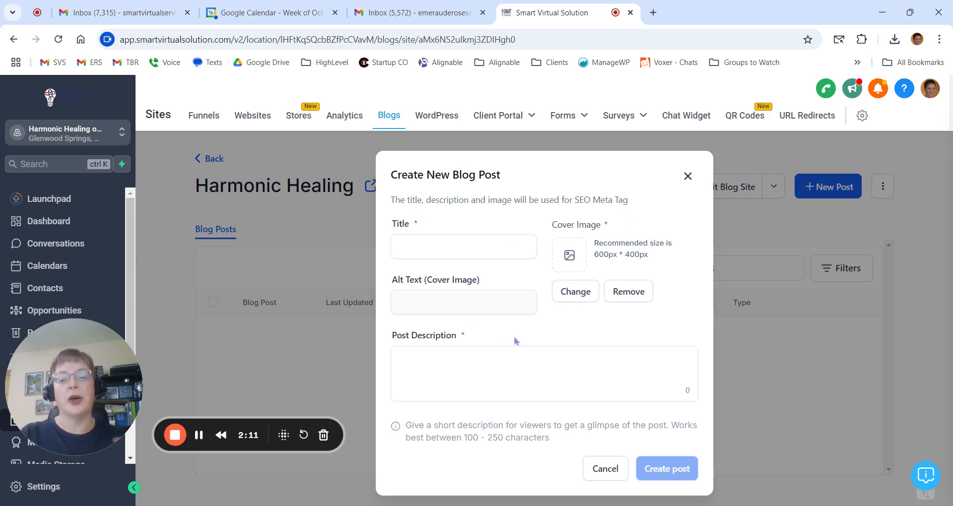
pyautogui.click(544, 374)
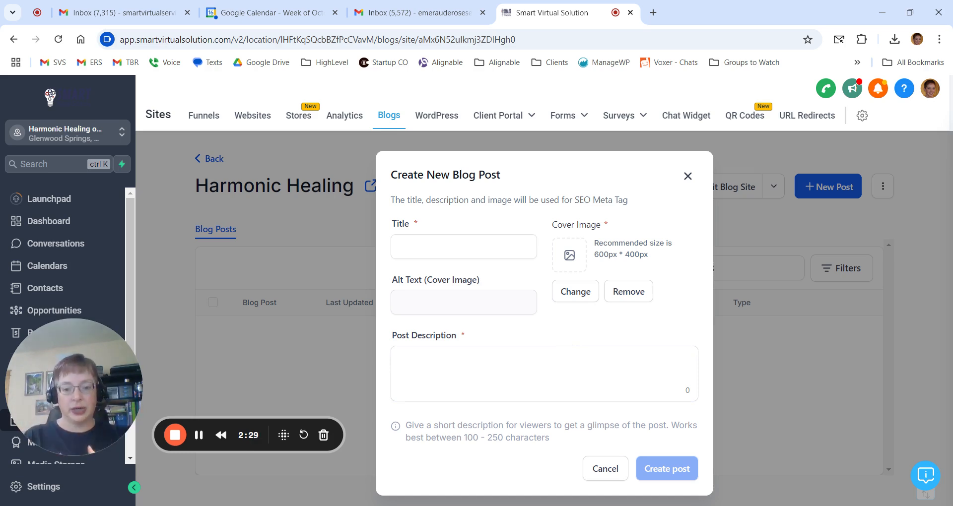
# Give the new post the title 'titel', a cover image and alt text 'alt'.
pyautogui.click(463, 246)
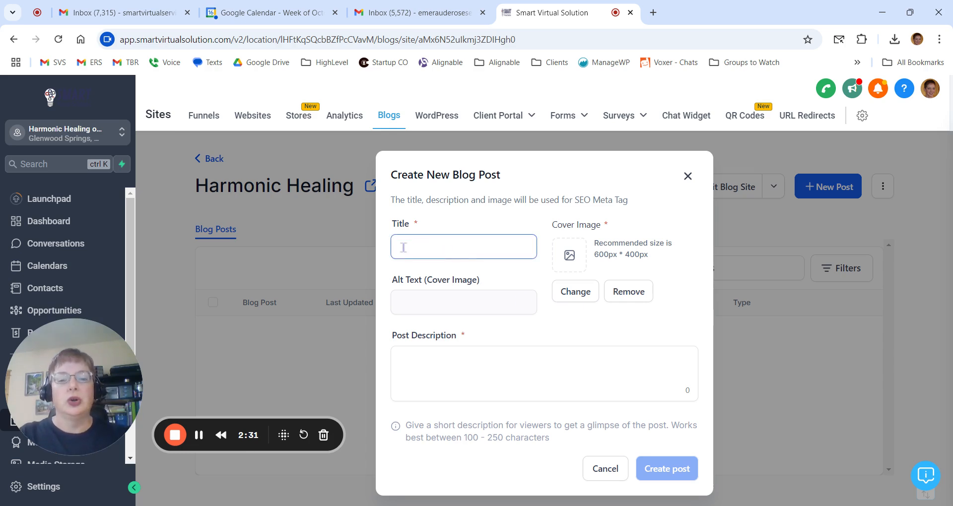
pyautogui.write('tes')
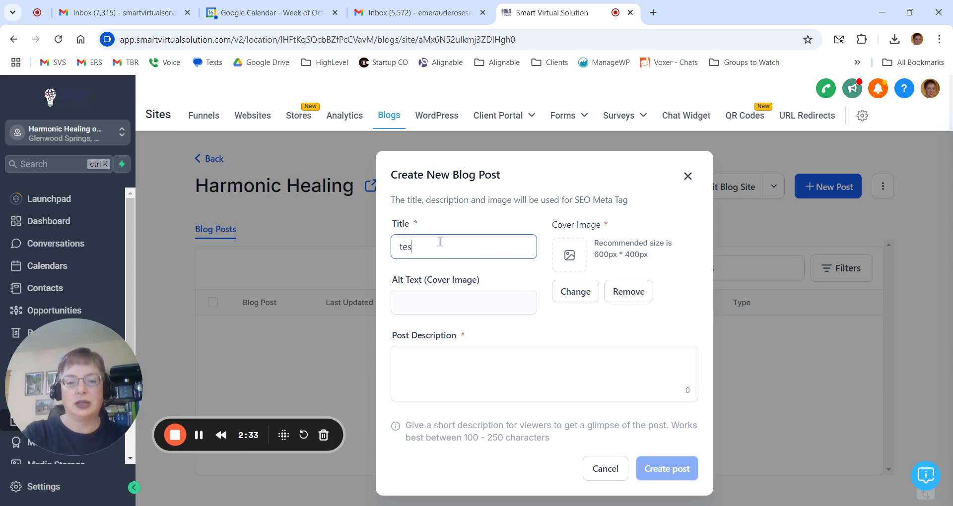
pyautogui.write('titel')
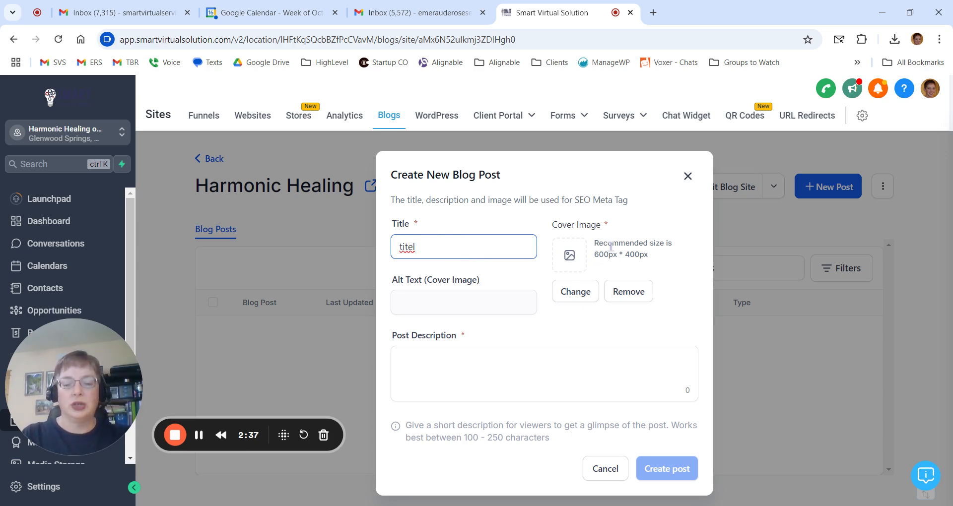
pyautogui.doubleClick(605, 254)
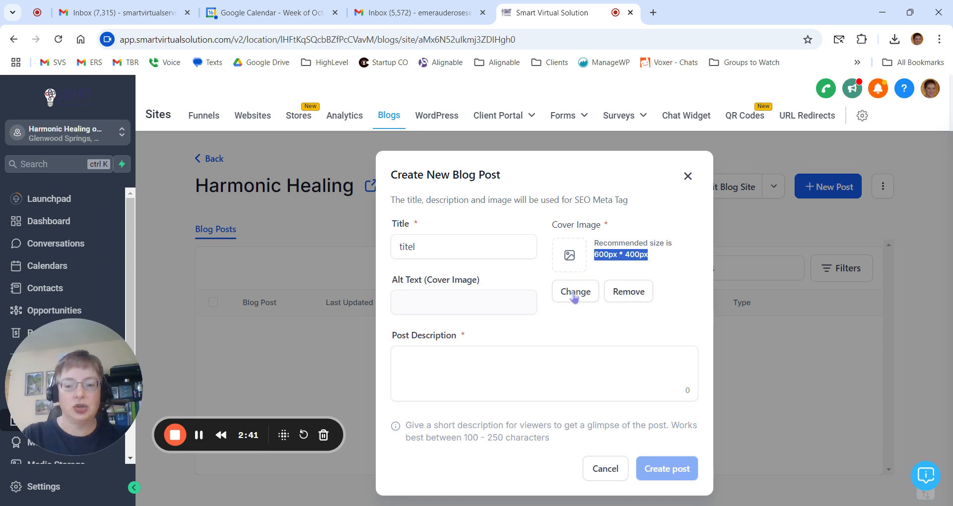
pyautogui.moveTo(588, 316)
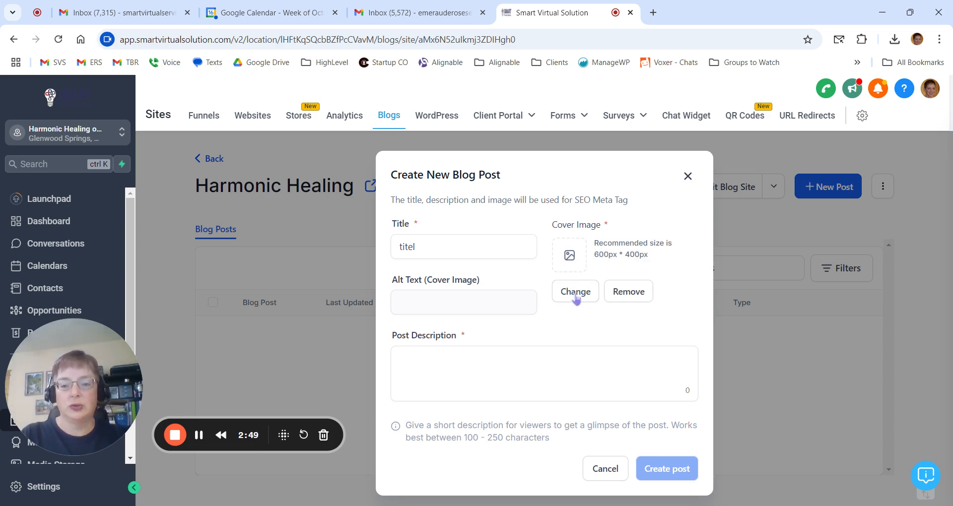
pyautogui.click(574, 291)
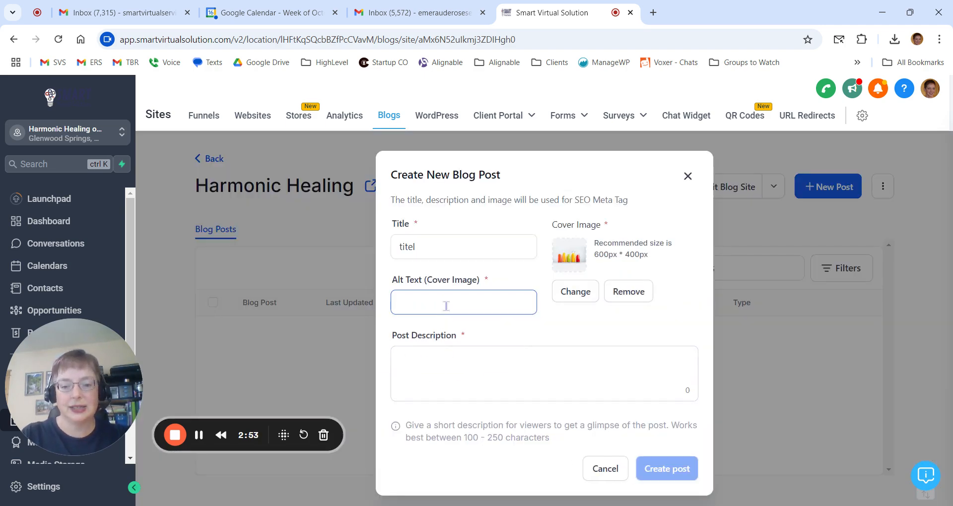
pyautogui.write('alt')
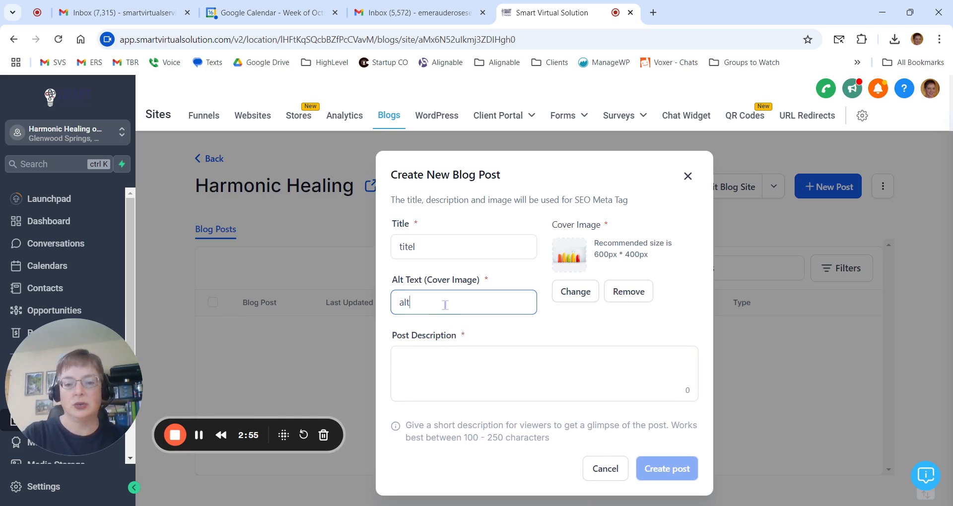
# Add the description 'test description' and submit the new post.
pyautogui.click(544, 373)
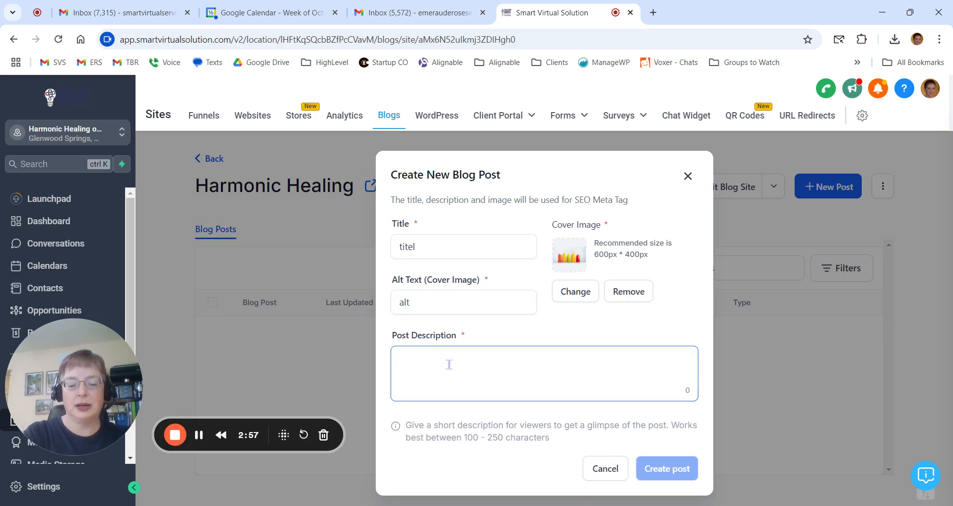
pyautogui.write('test')
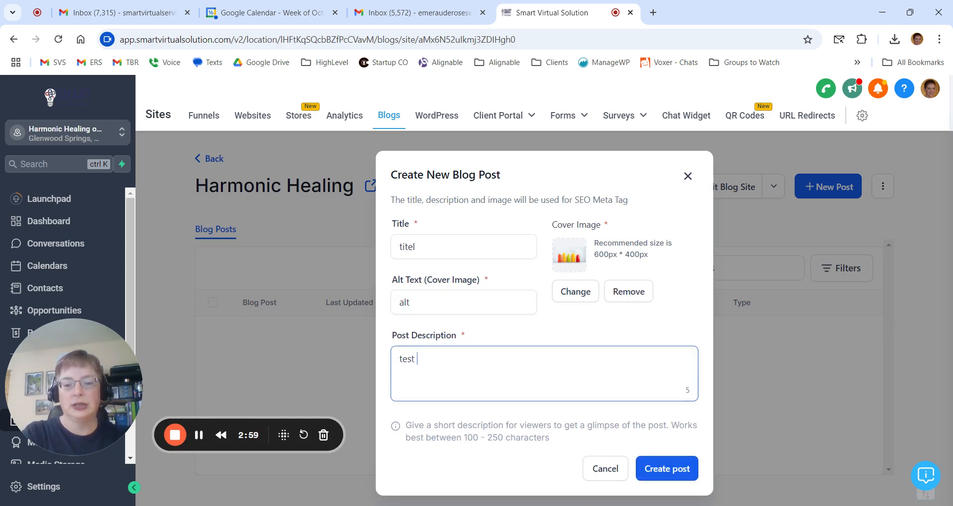
pyautogui.write('description')
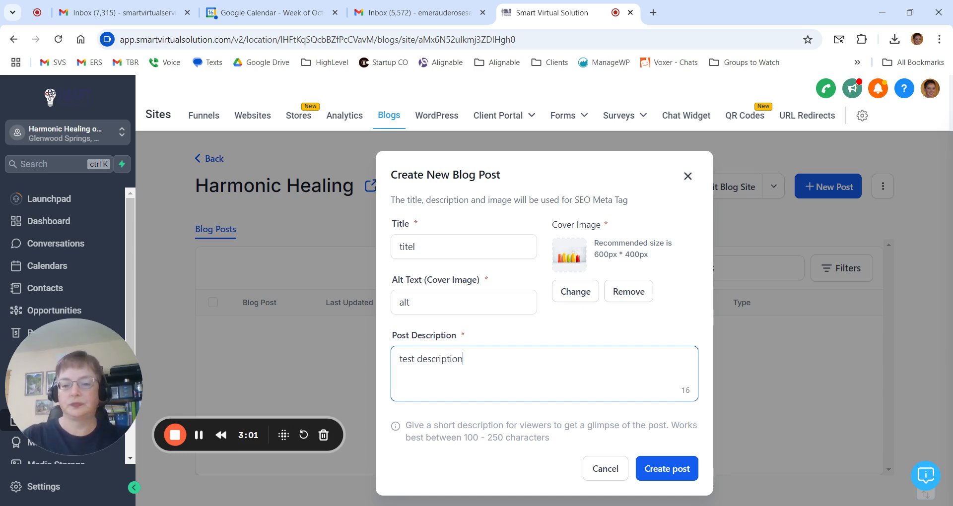
pyautogui.moveTo(595, 317)
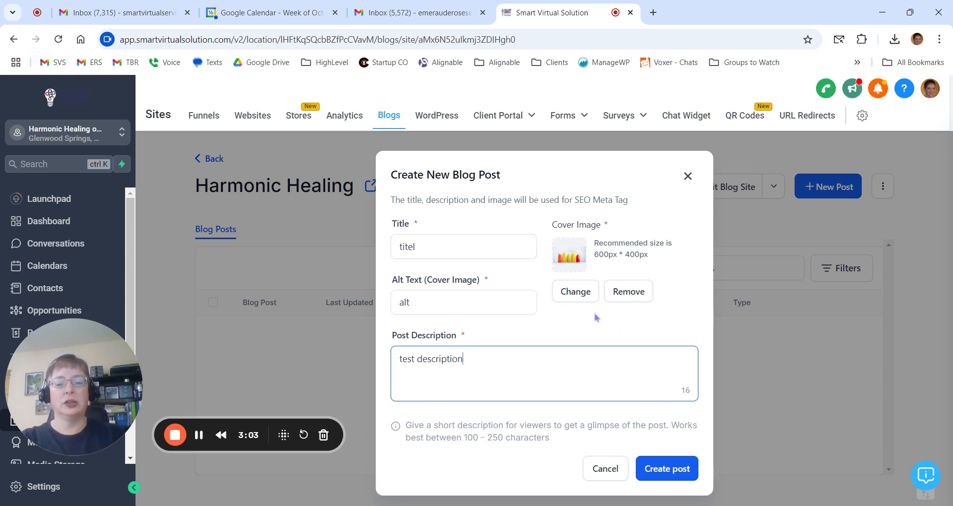
pyautogui.moveTo(596, 441)
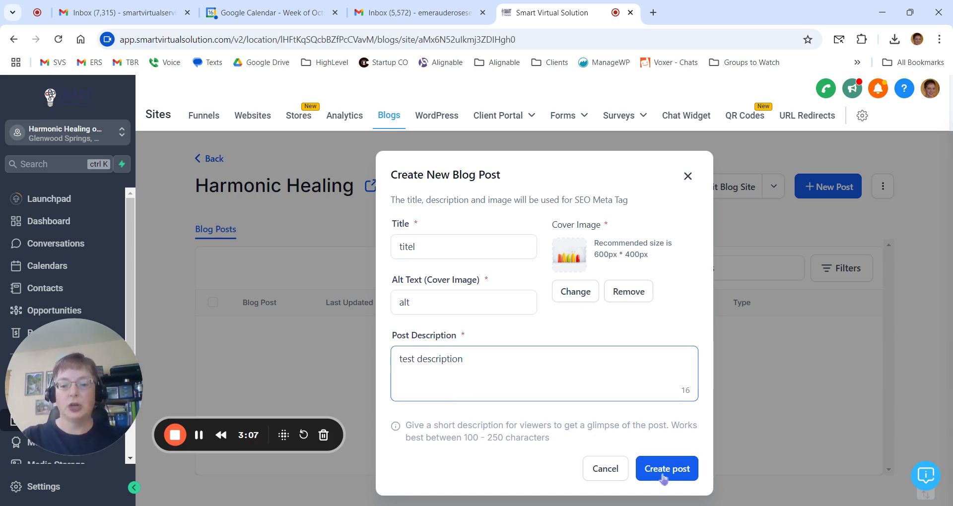
pyautogui.click(666, 468)
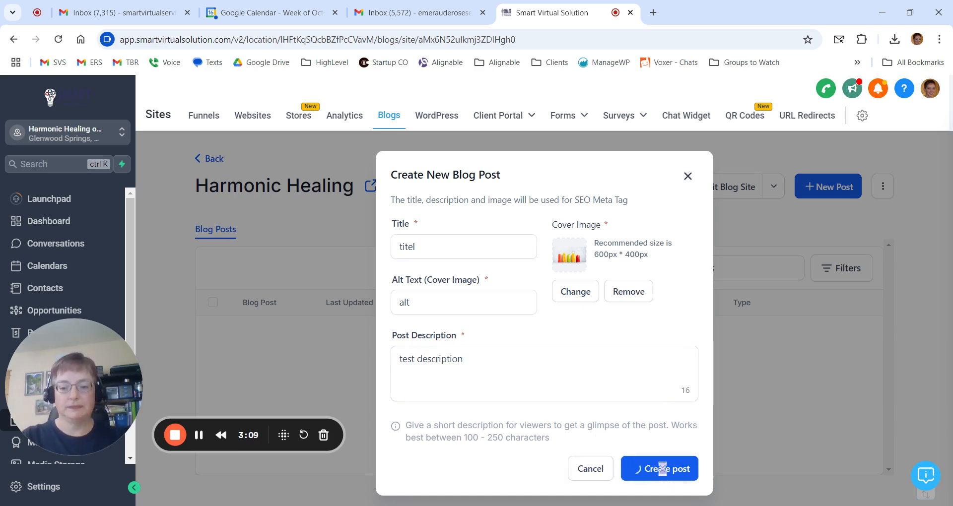
# Let the 'titel' post editor load and place the cursor in its empty body.
pyautogui.click(660, 469)
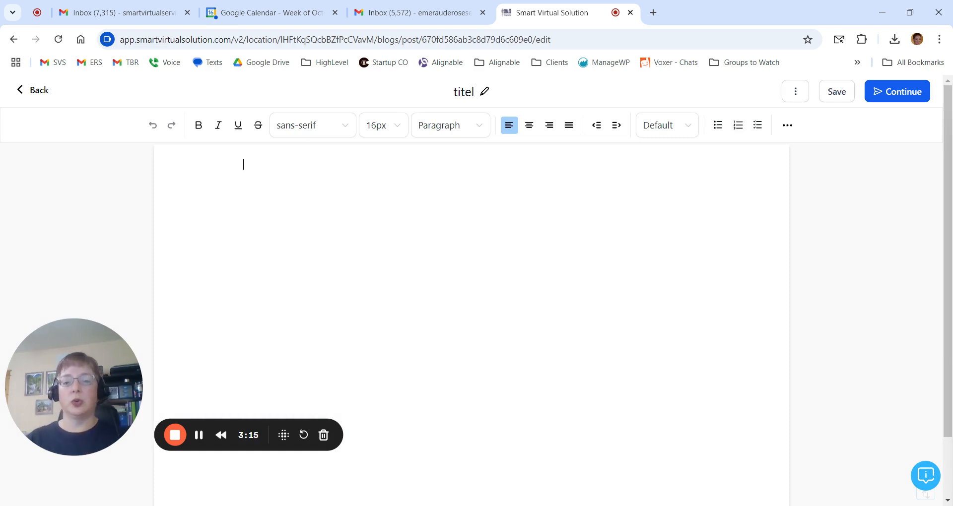
pyautogui.moveTo(566, 321)
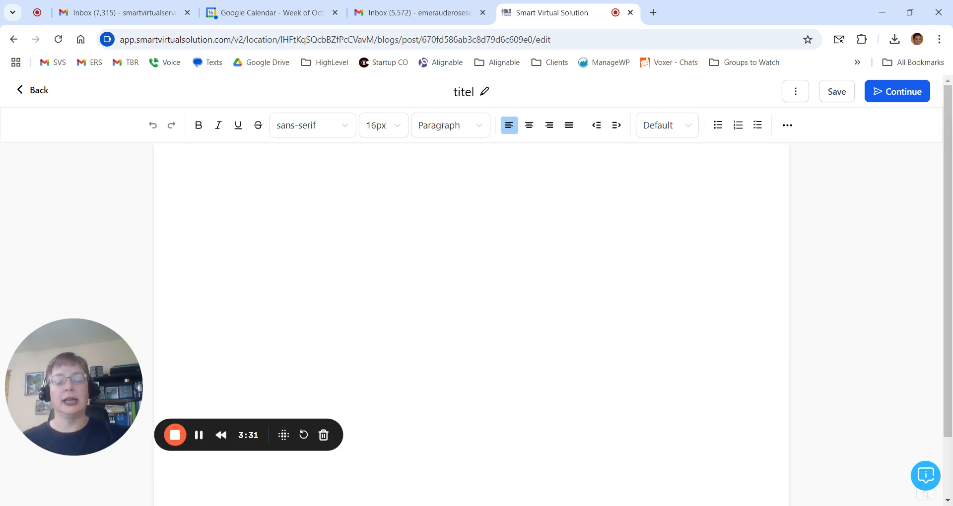
pyautogui.click(243, 165)
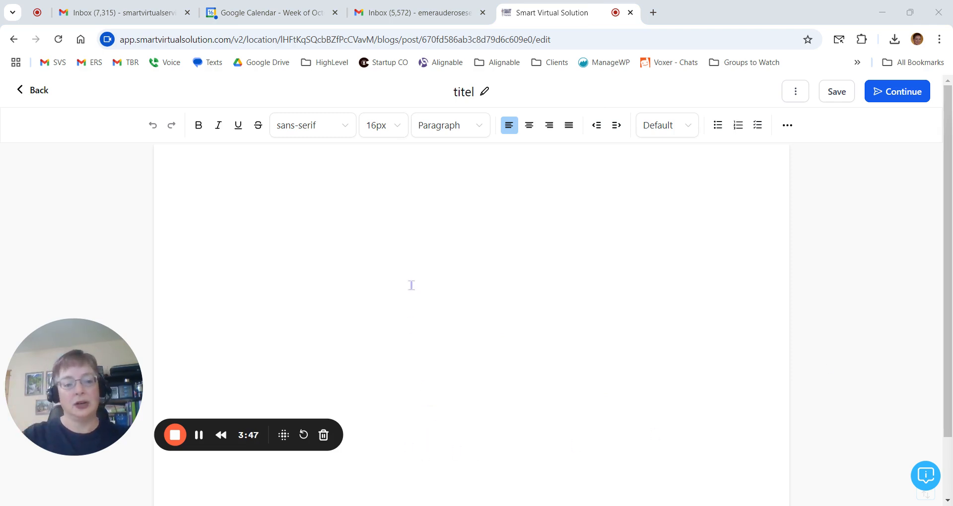
# Paste the roughly 591-word article into the post body and scroll to review it.
pyautogui.click(243, 164)
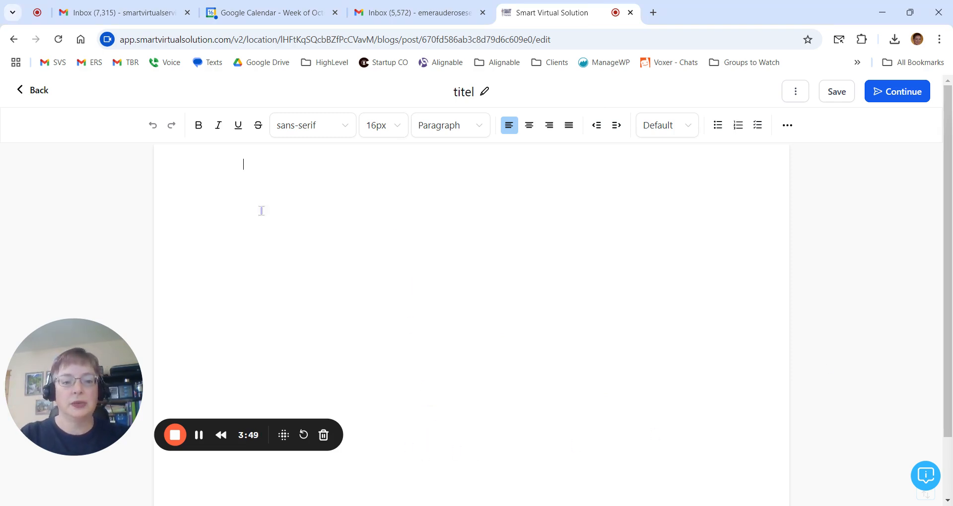
pyautogui.moveTo(339, 215)
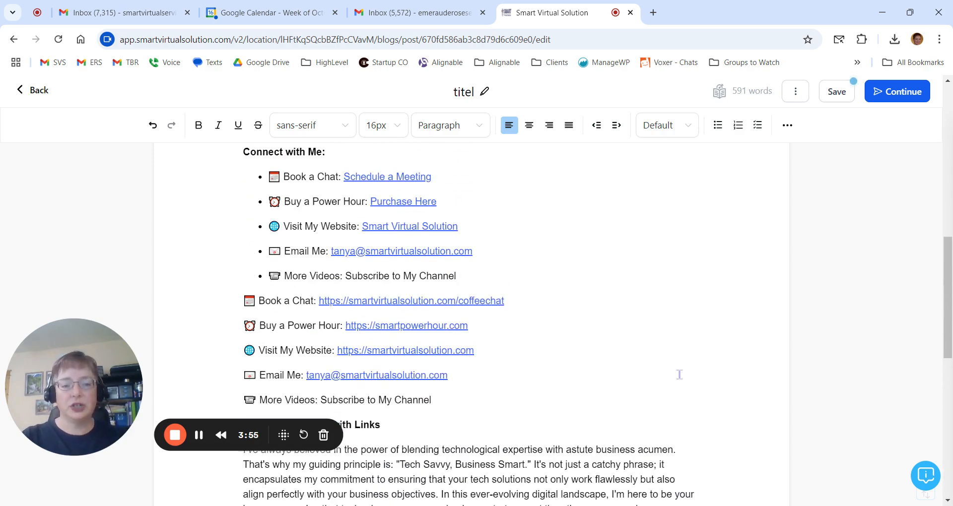
pyautogui.scroll(3)
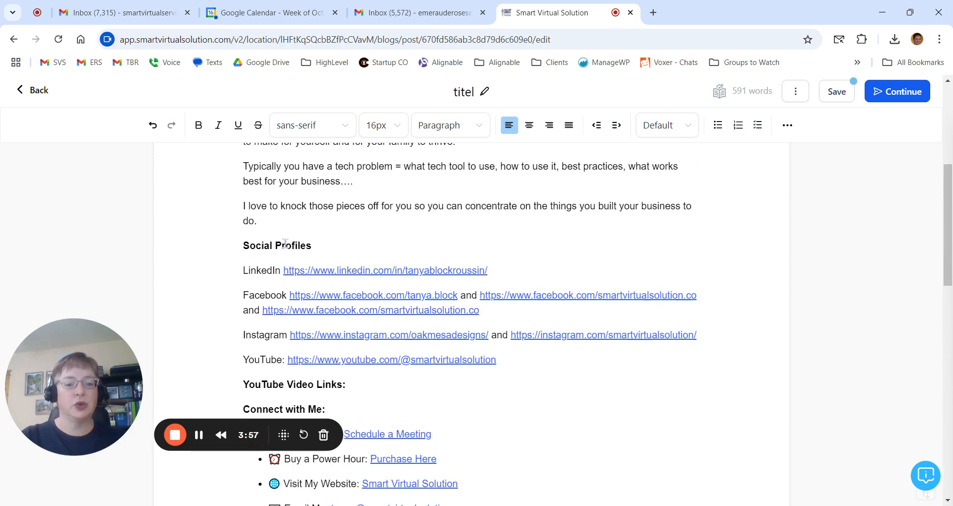
pyautogui.scroll(3)
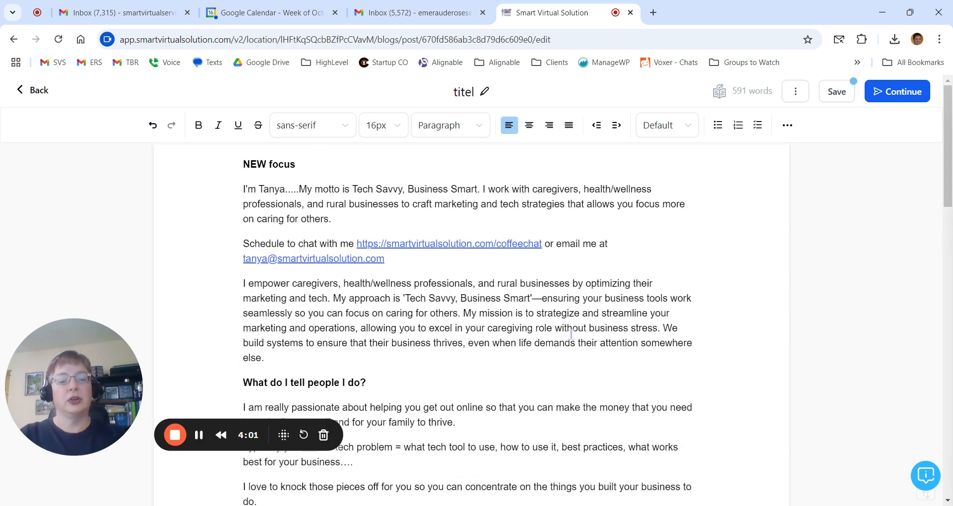
pyautogui.scroll(-3)
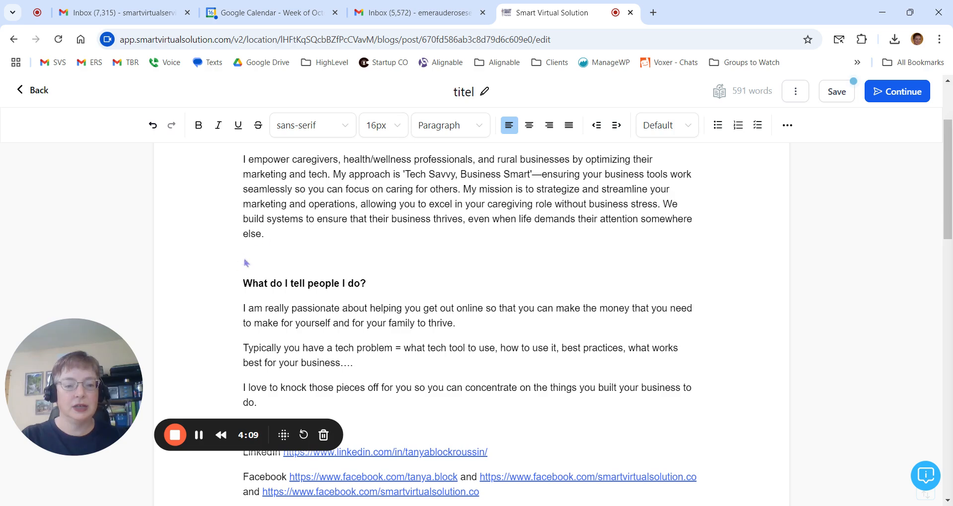
pyautogui.moveTo(598, 185)
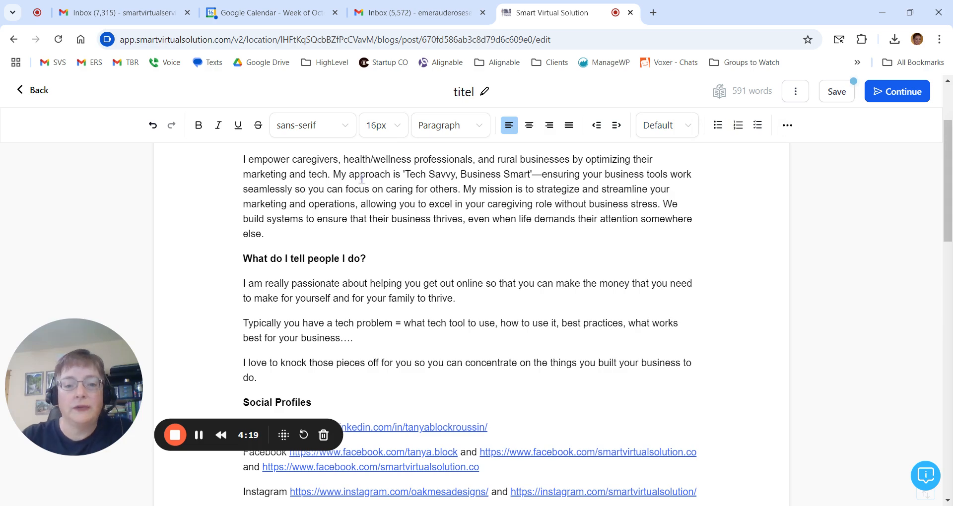
pyautogui.moveTo(786, 125)
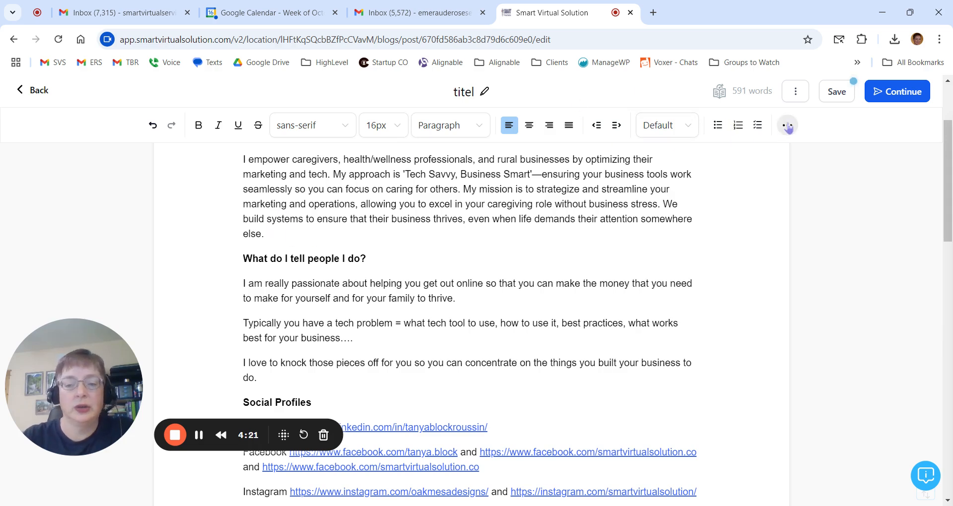
# Expand the editor's vertical insert toolbar to show more content elements.
pyautogui.click(786, 125)
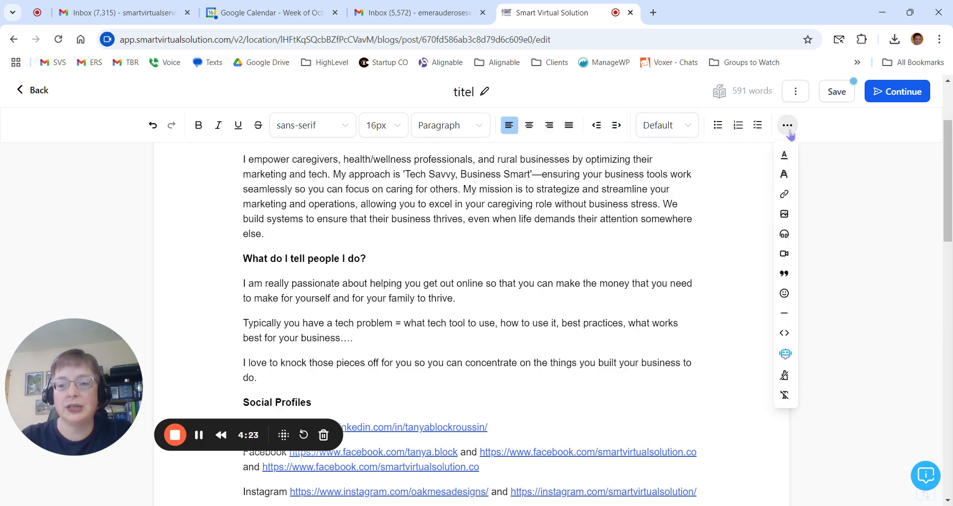
pyautogui.moveTo(784, 214)
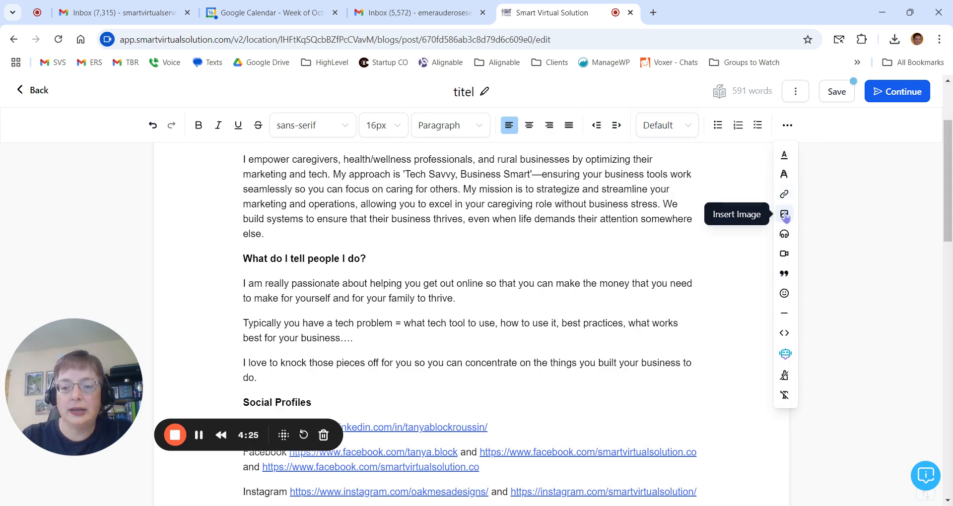
pyautogui.moveTo(784, 234)
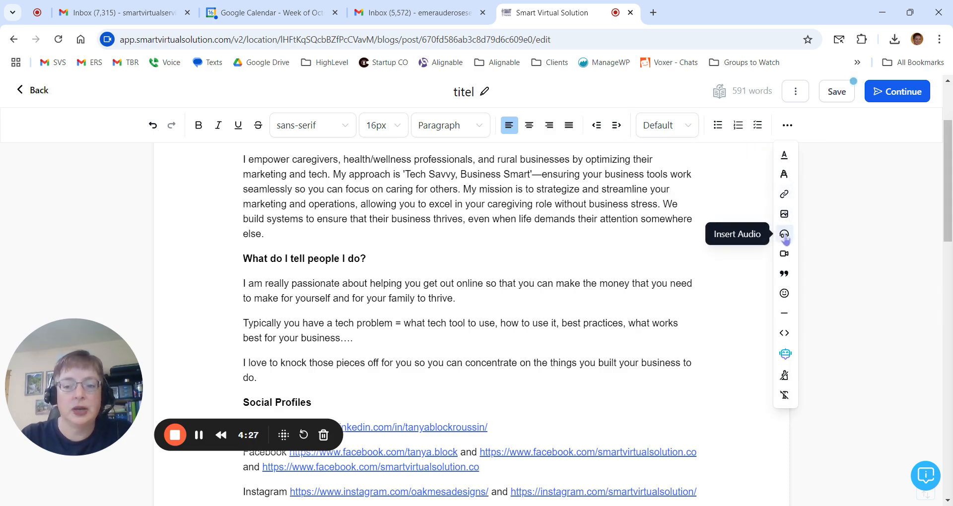
pyautogui.moveTo(785, 273)
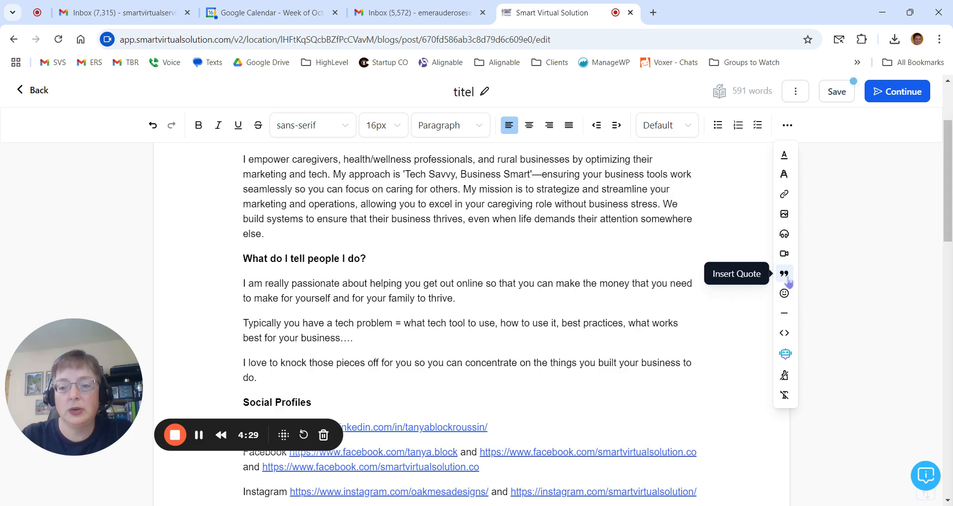
pyautogui.moveTo(784, 293)
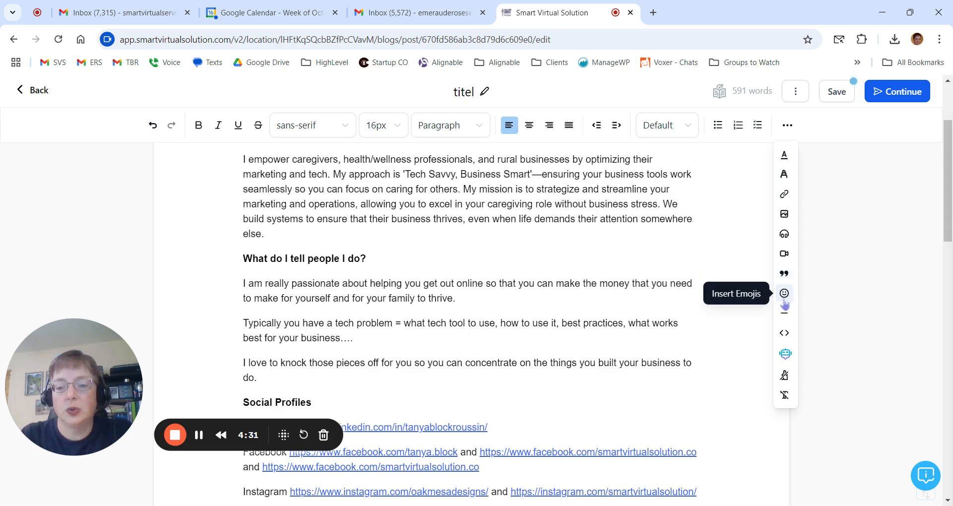
pyautogui.moveTo(784, 313)
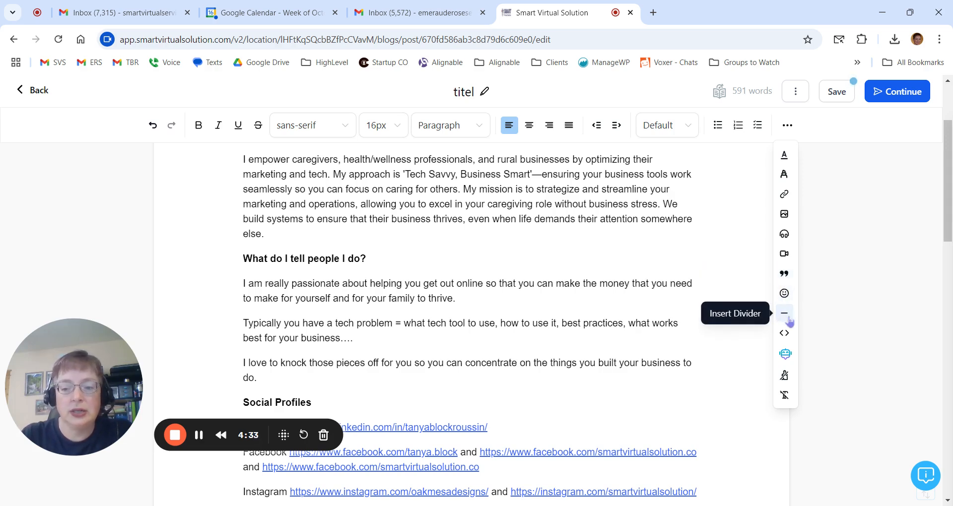
pyautogui.moveTo(785, 333)
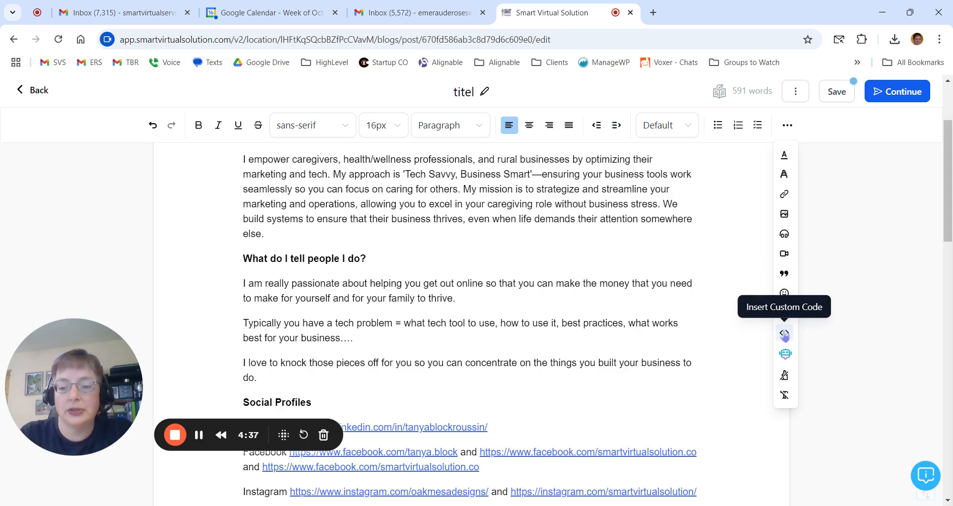
pyautogui.moveTo(785, 354)
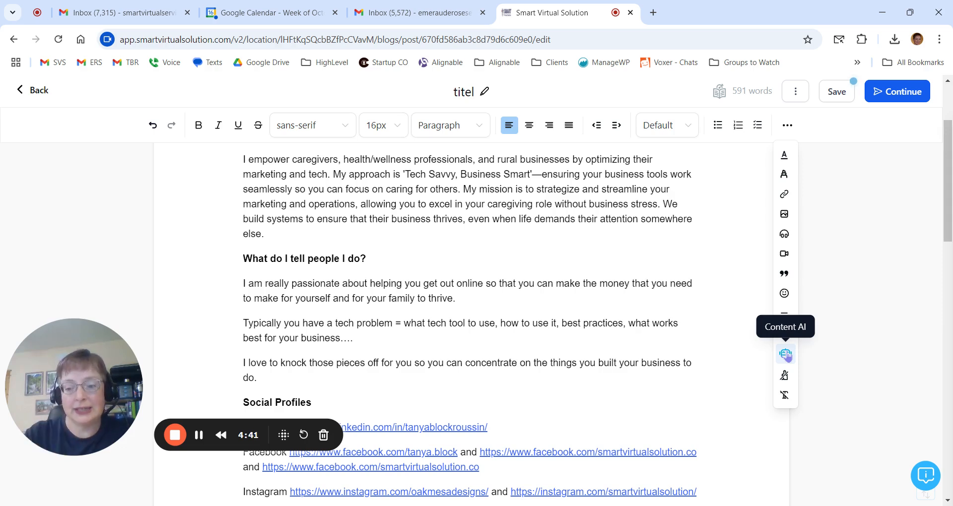
pyautogui.moveTo(785, 376)
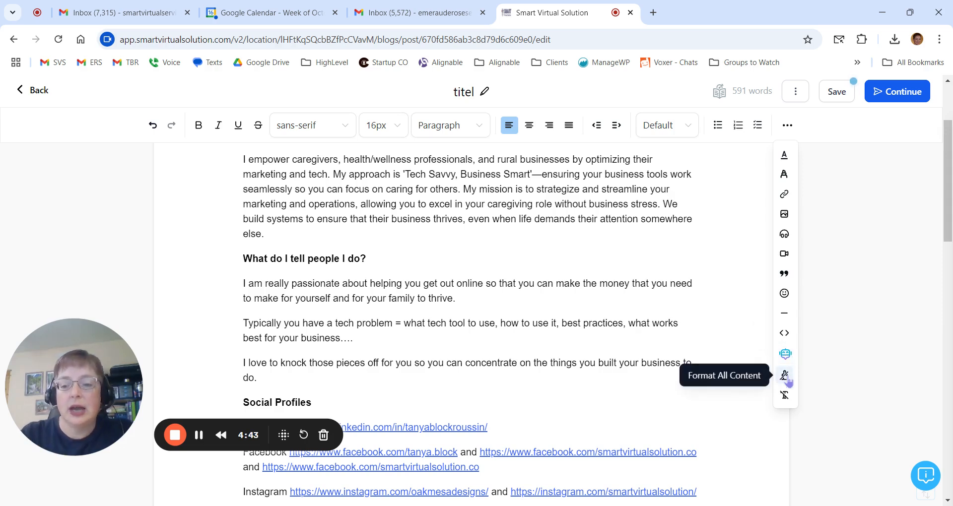
pyautogui.moveTo(792, 205)
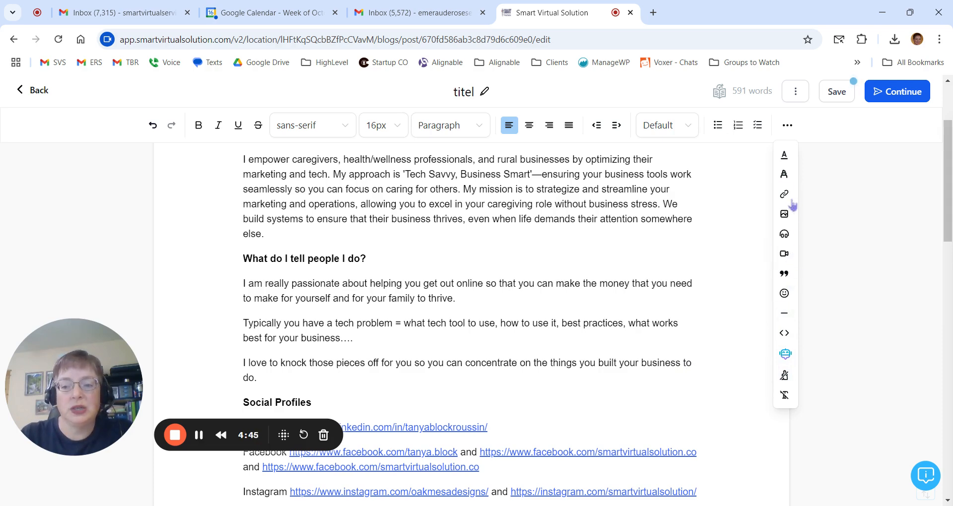
# Open Insert Image and show the AI creation and media library source options.
pyautogui.click(784, 213)
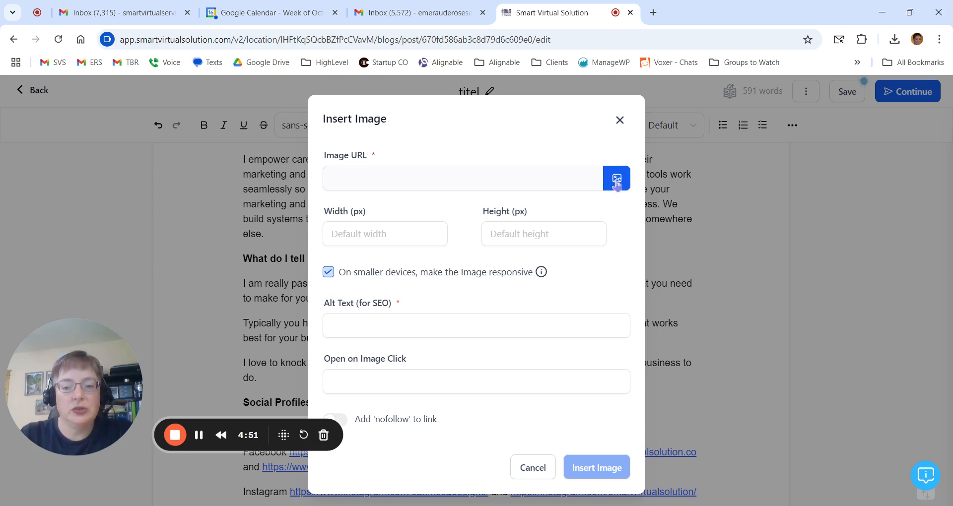
pyautogui.click(616, 179)
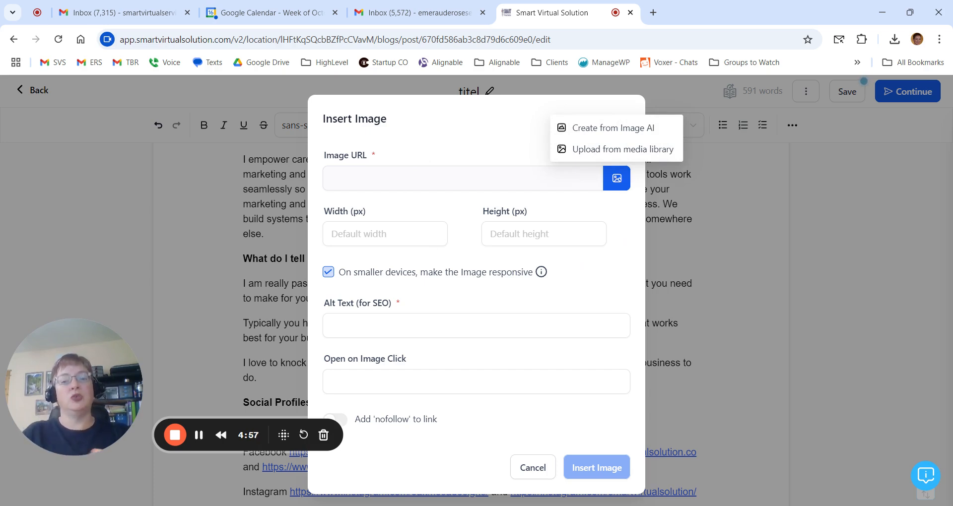
pyautogui.moveTo(626, 149)
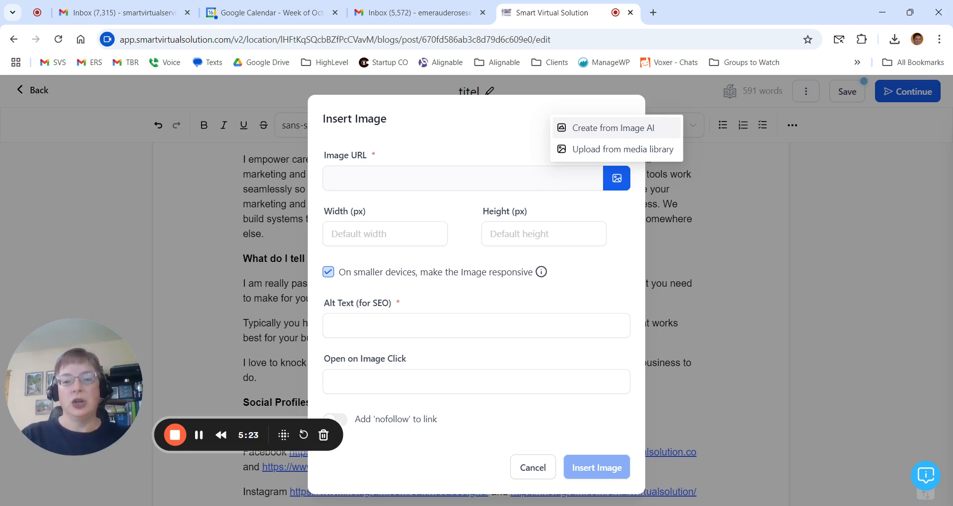
pyautogui.moveTo(612, 133)
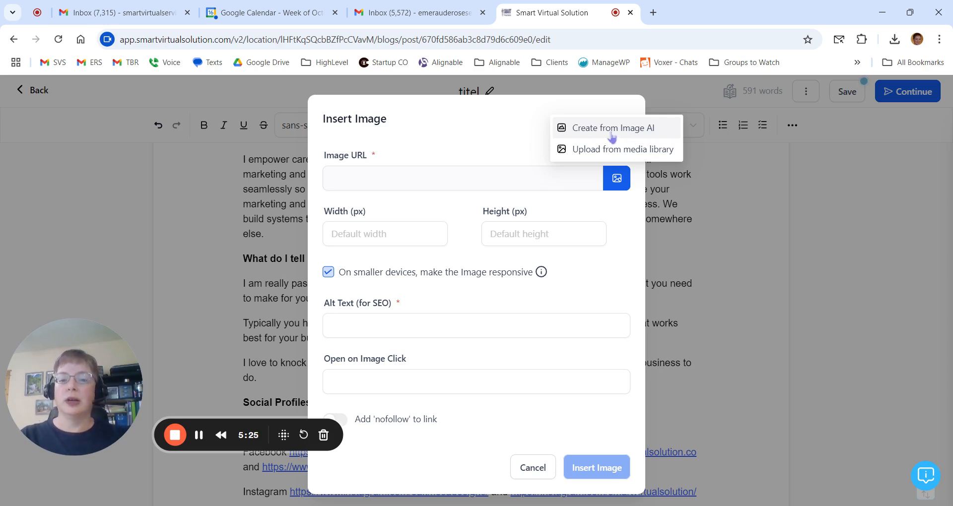
pyautogui.moveTo(605, 148)
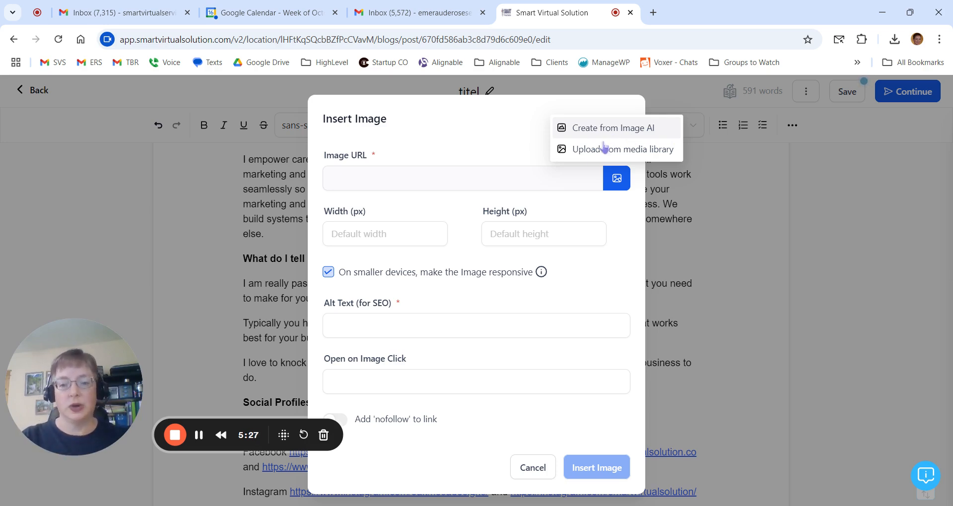
pyautogui.moveTo(604, 154)
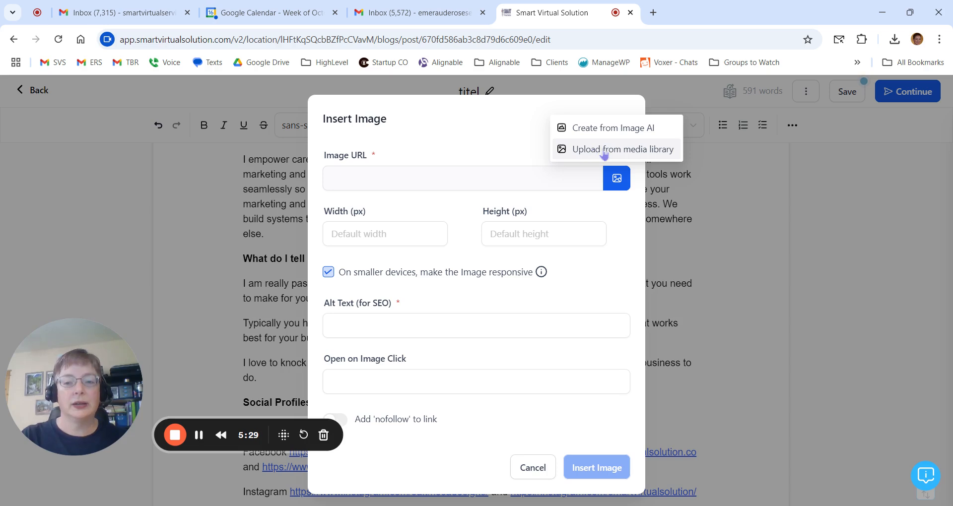
# Select the photo of the woman with the cat from the media library.
pyautogui.click(623, 149)
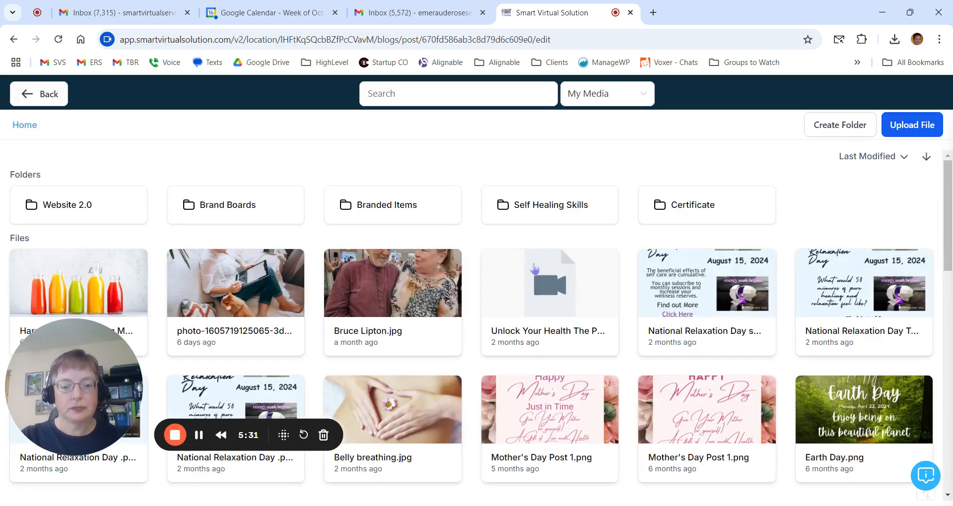
pyautogui.moveTo(593, 175)
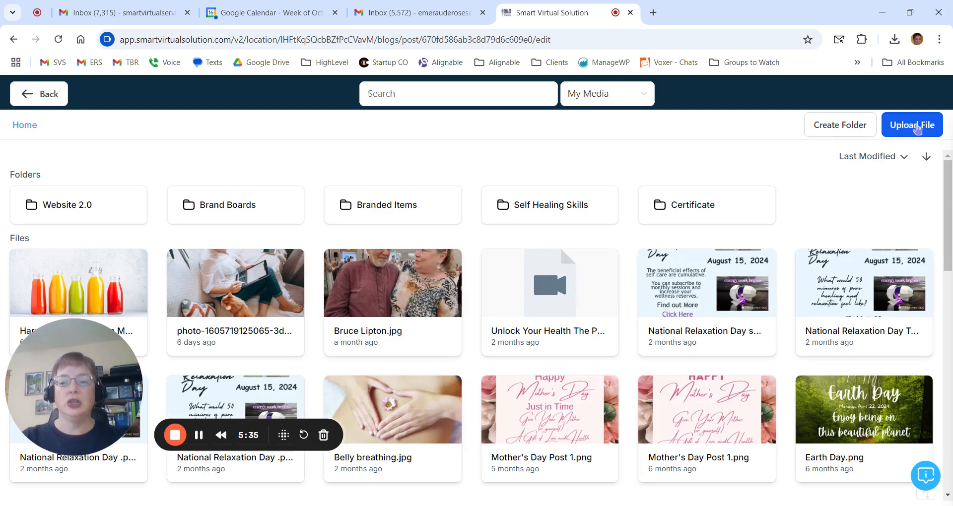
pyautogui.moveTo(507, 304)
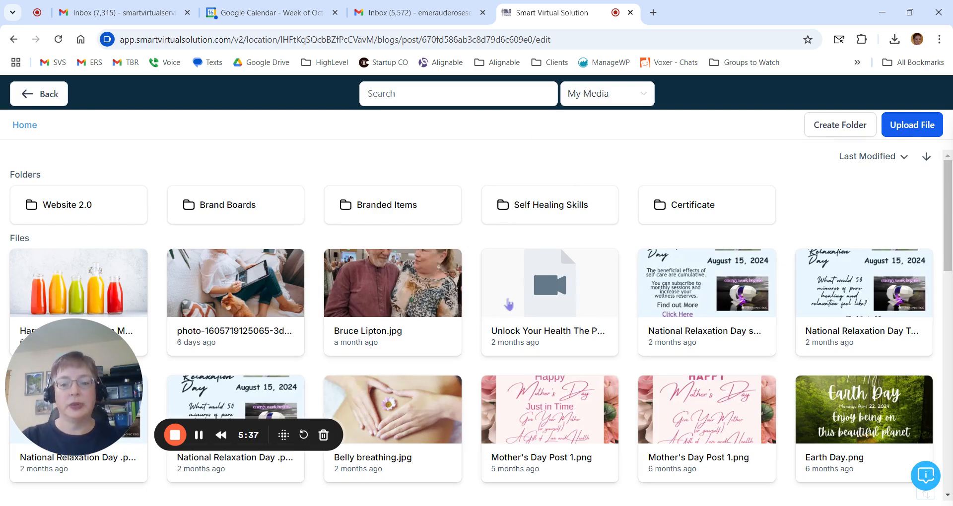
pyautogui.scroll(-3)
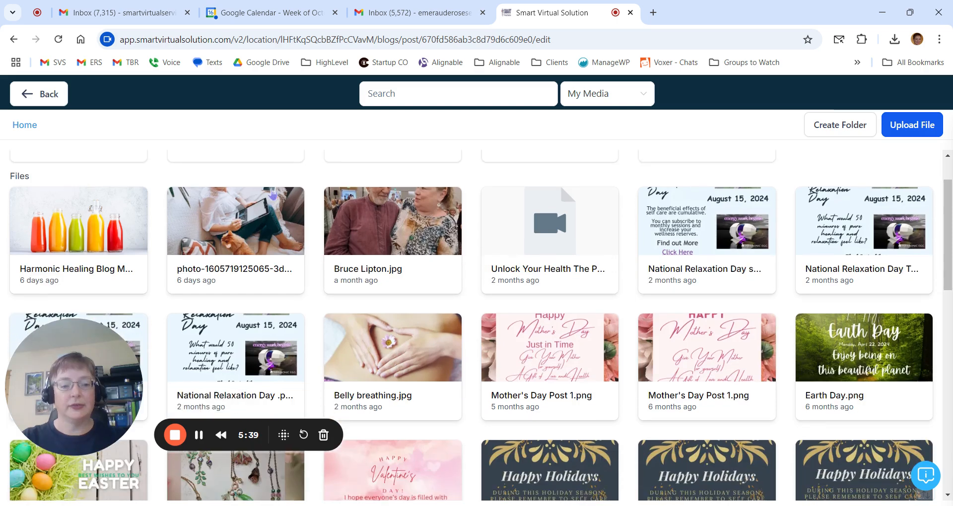
pyautogui.click(235, 220)
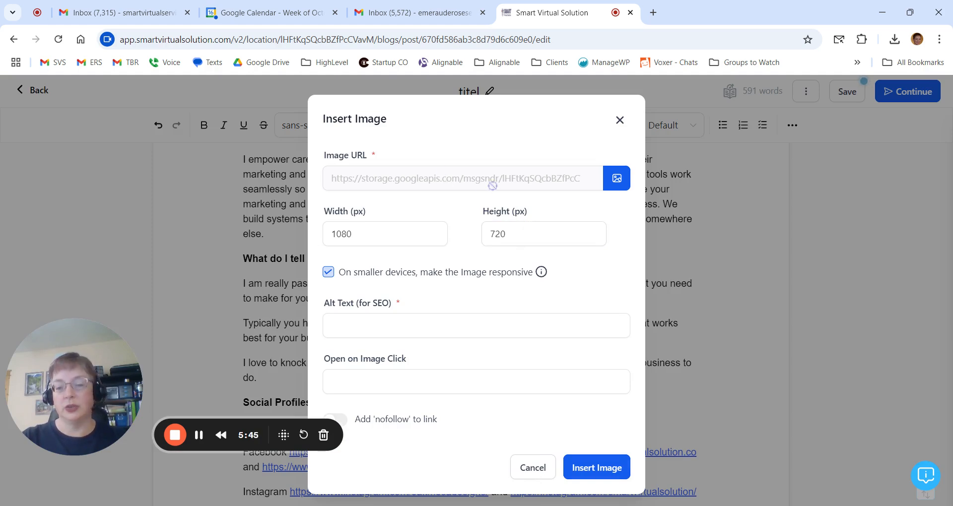
# Enter the alt text 'woman sitting on a couch reading a blog article' for the image.
pyautogui.click(385, 233)
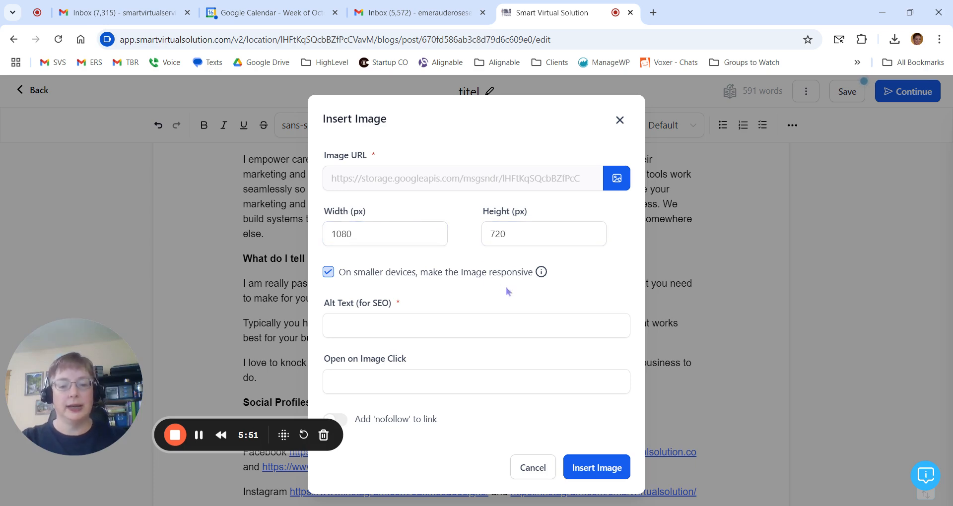
pyautogui.click(477, 325)
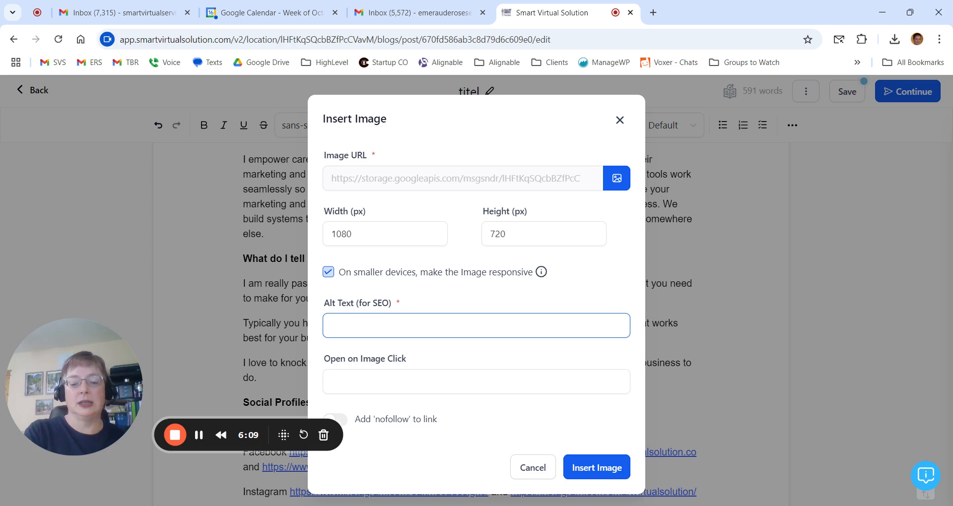
pyautogui.write('woman sitting on a')
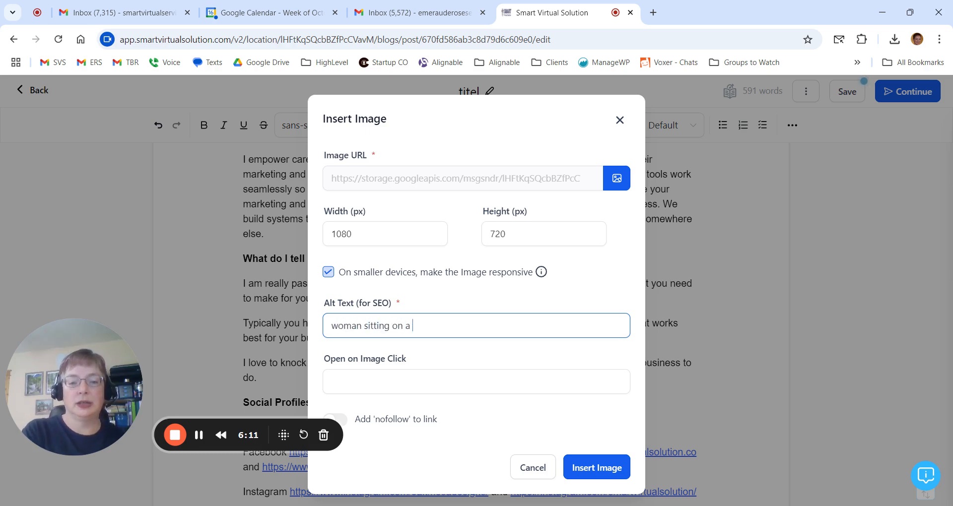
pyautogui.write('coa')
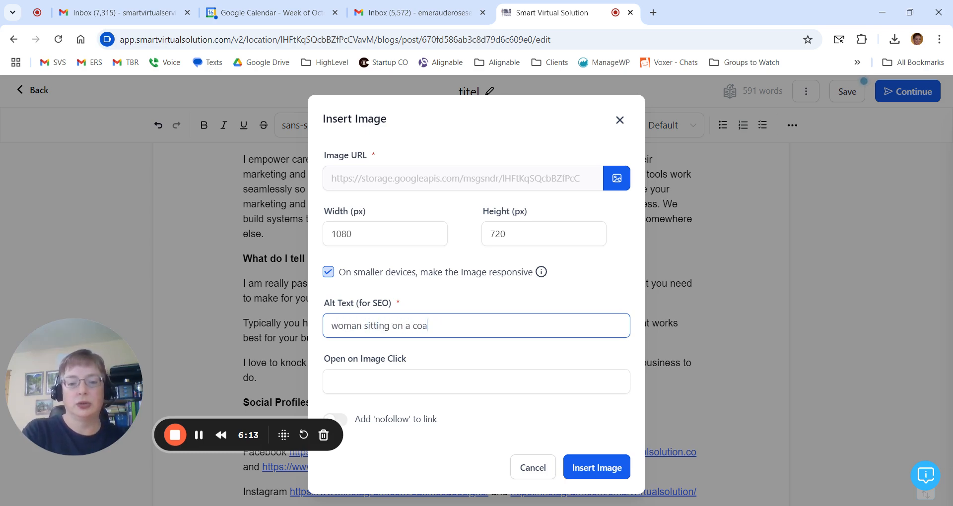
pyautogui.write('ch reading a')
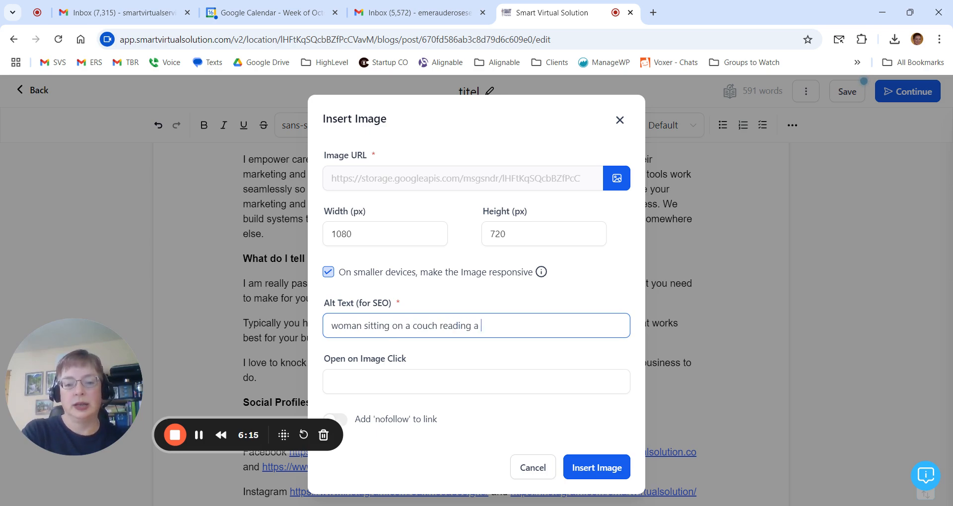
pyautogui.write('blog article')
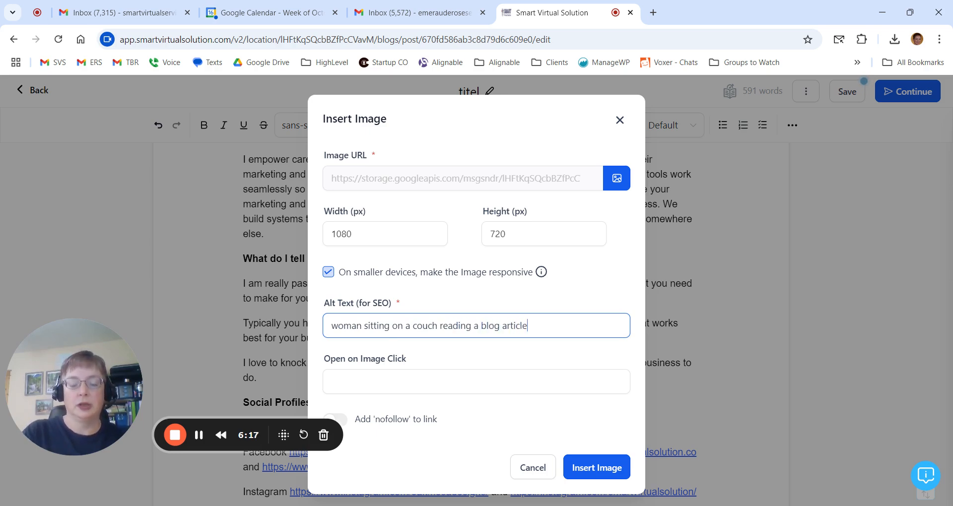
pyautogui.doubleClick(490, 325)
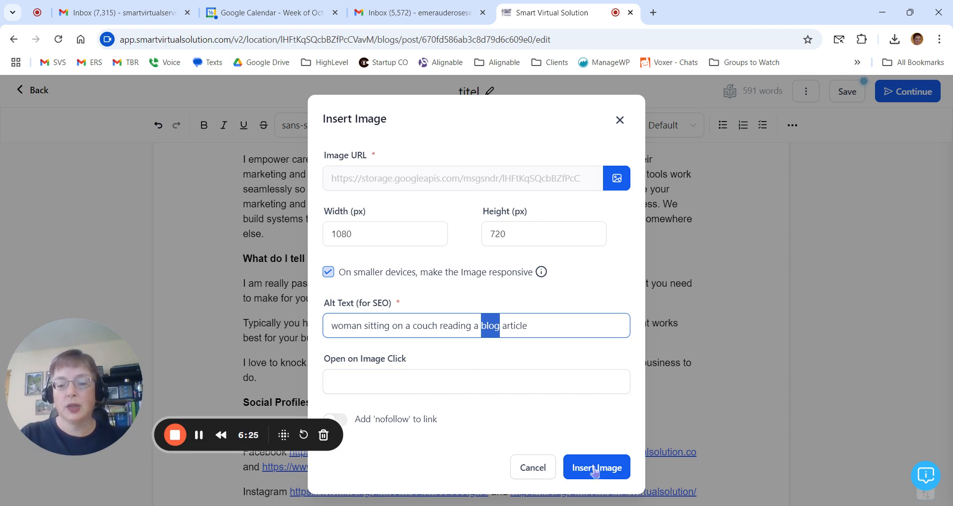
# Insert the woman-and-cat photo below the mission paragraph and shrink it to about two-thirds width.
pyautogui.click(596, 468)
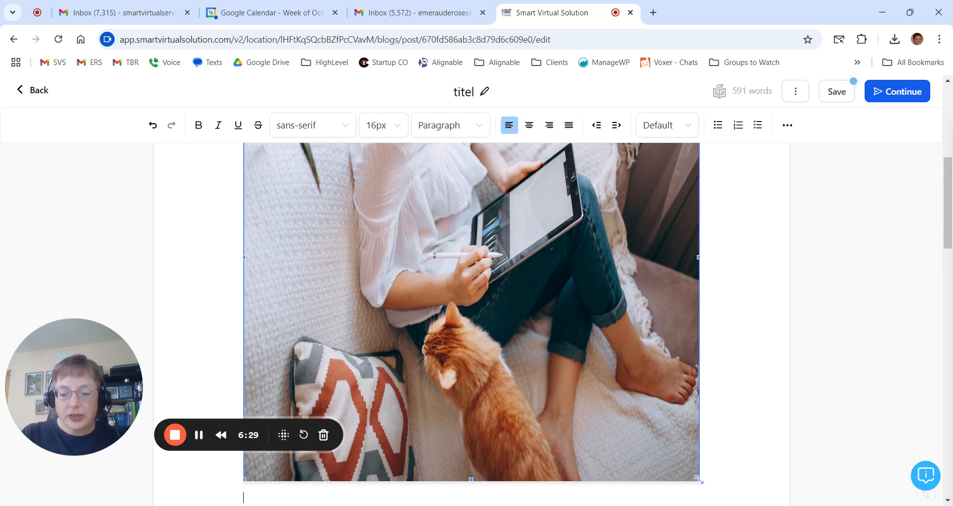
pyautogui.scroll(-3)
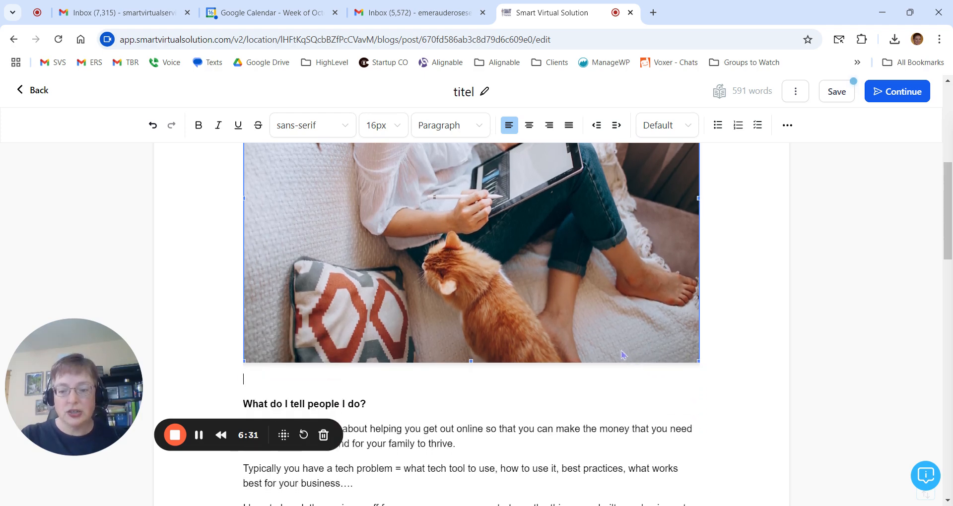
pyautogui.scroll(3)
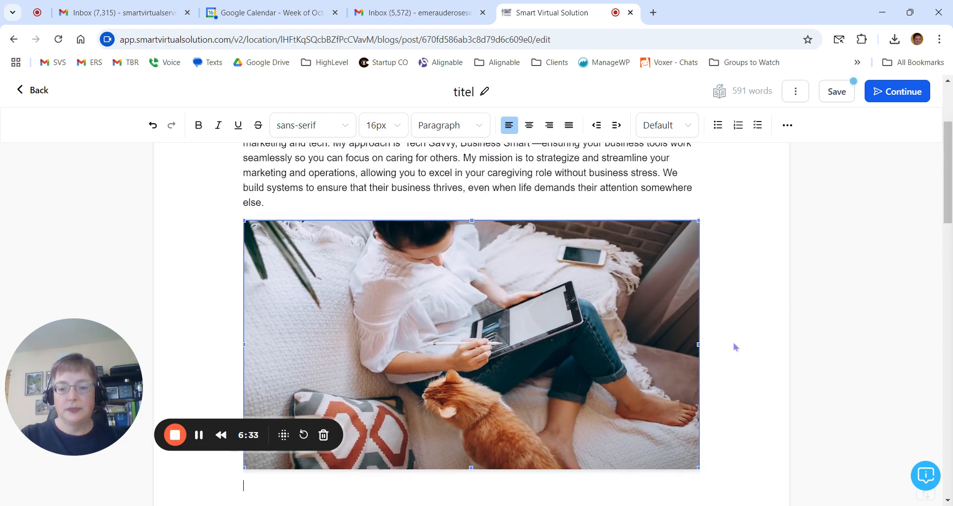
pyautogui.moveTo(698, 344); pyautogui.dragTo(599, 344)
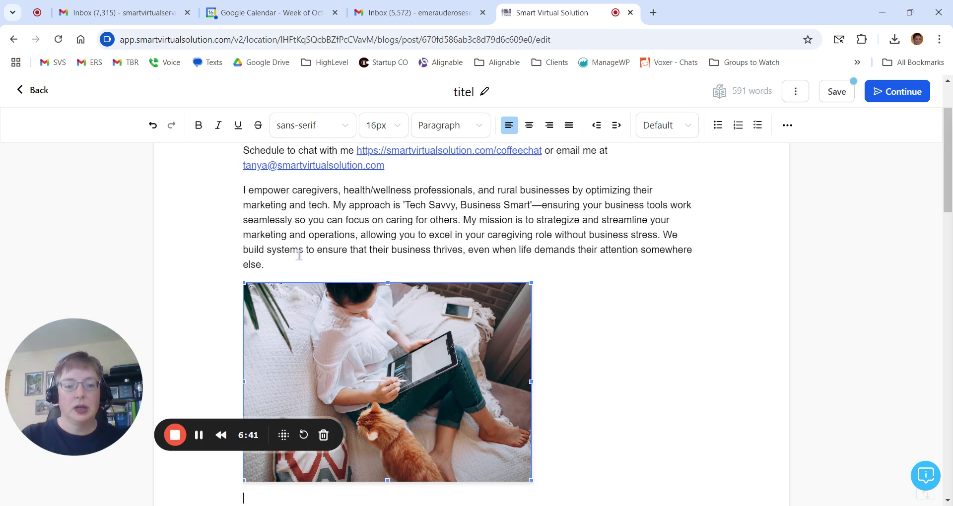
pyautogui.scroll(-3)
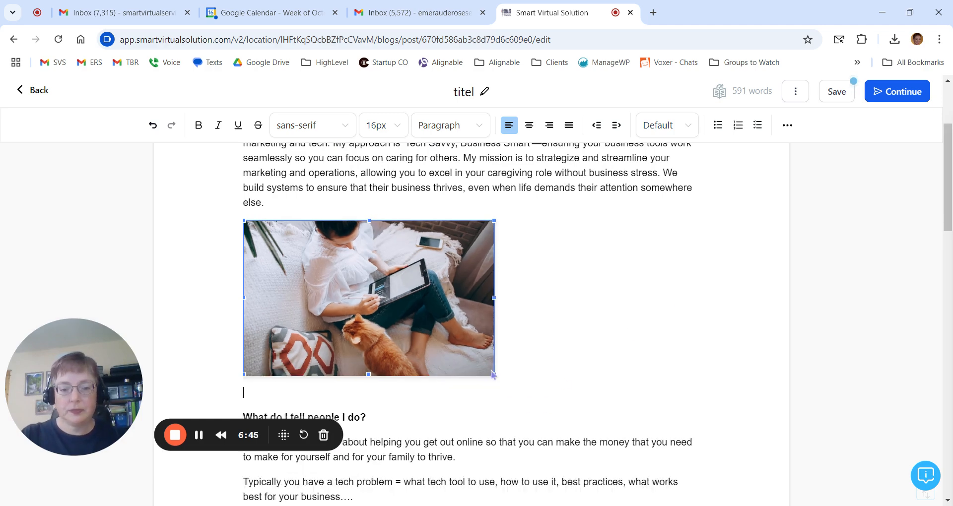
pyautogui.moveTo(493, 375); pyautogui.dragTo(470, 383)
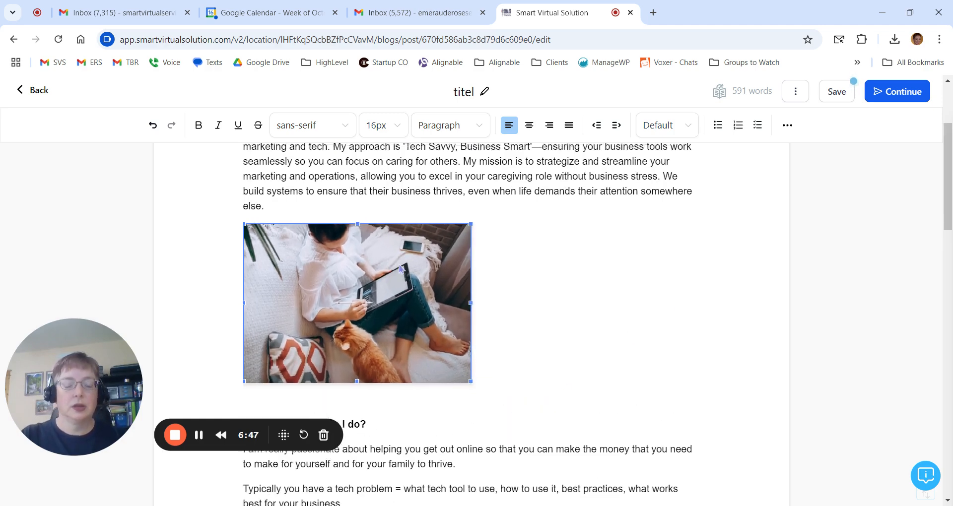
pyautogui.scroll(3)
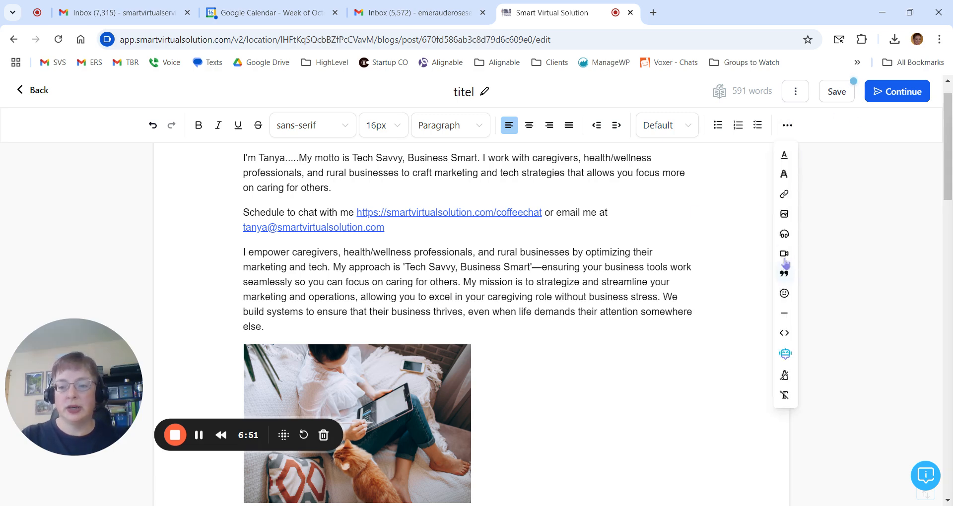
# Insert the media-library woman-with-tablet-and-cat photo at 300×300 px with alt text.
pyautogui.click(785, 214)
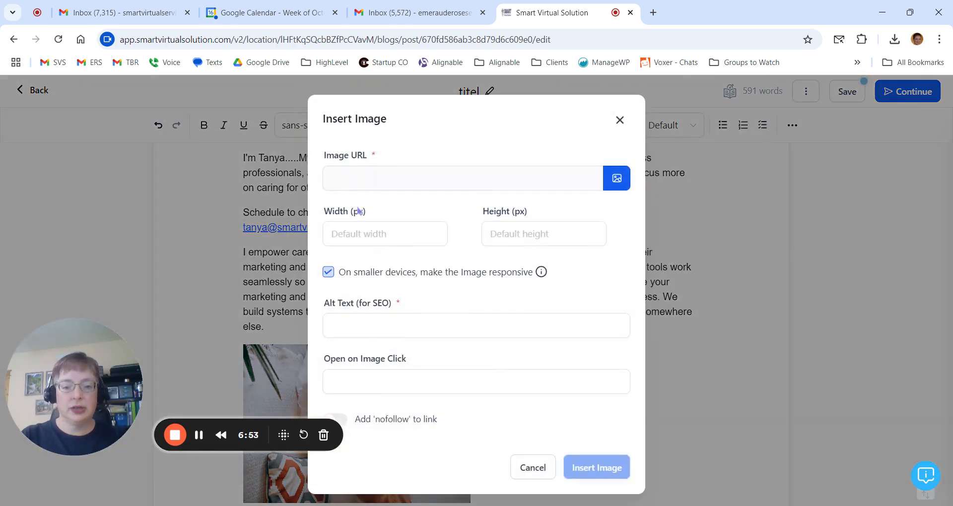
pyautogui.click(616, 179)
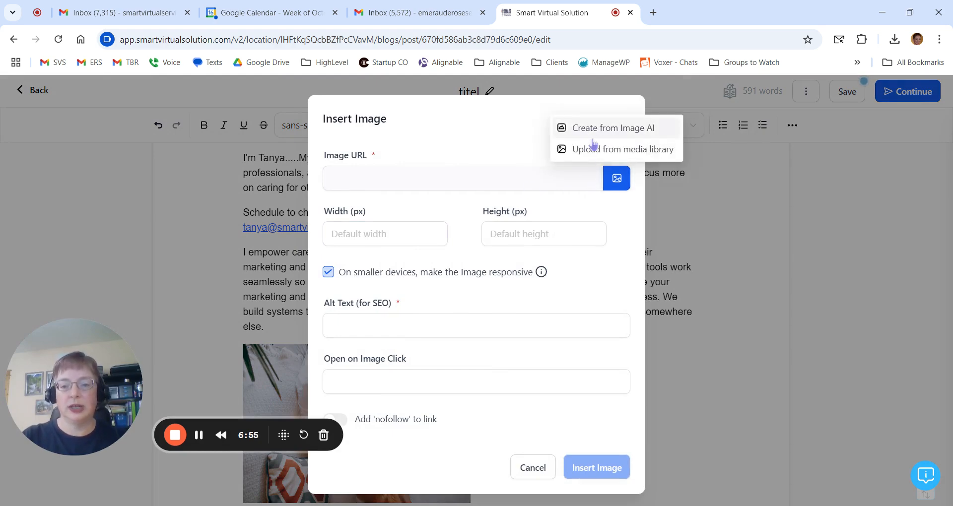
pyautogui.click(622, 149)
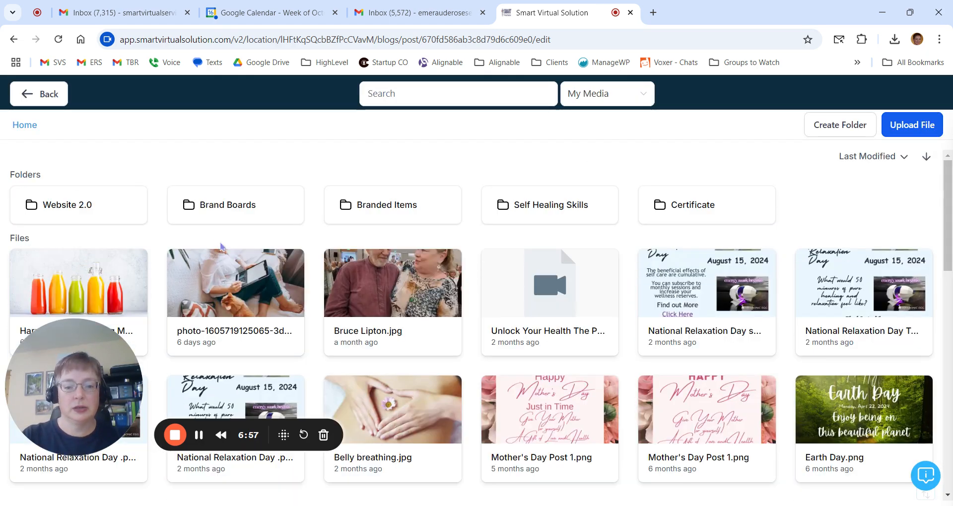
pyautogui.click(236, 284)
pyautogui.write('3')
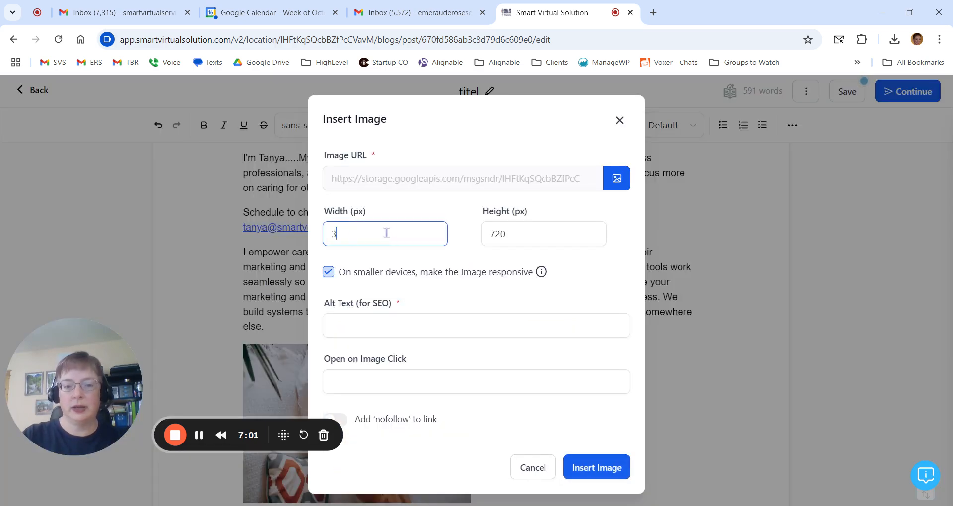
pyautogui.write('00')
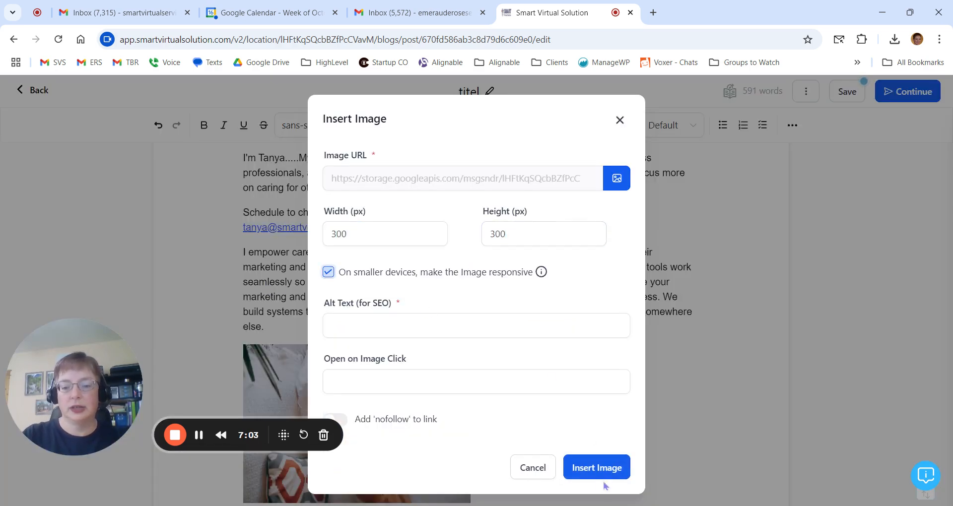
pyautogui.write('tes')
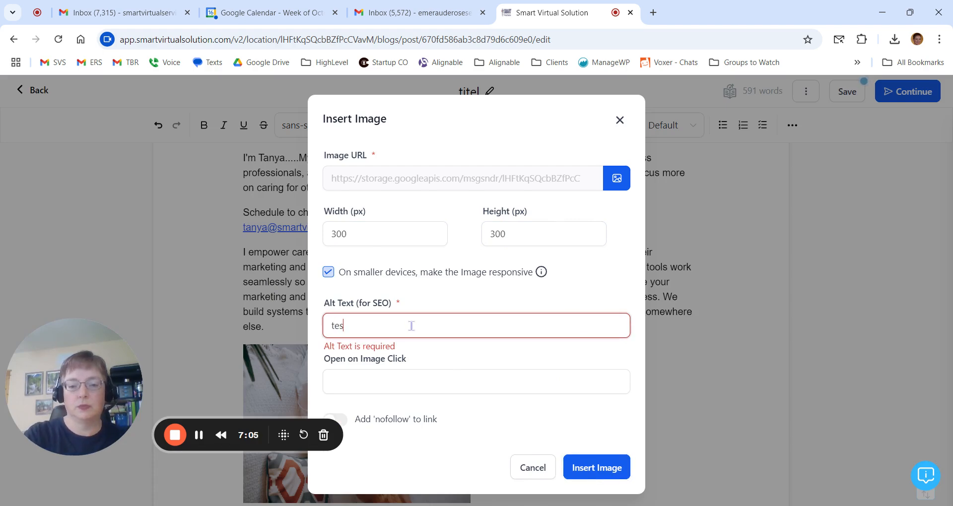
pyautogui.click(596, 468)
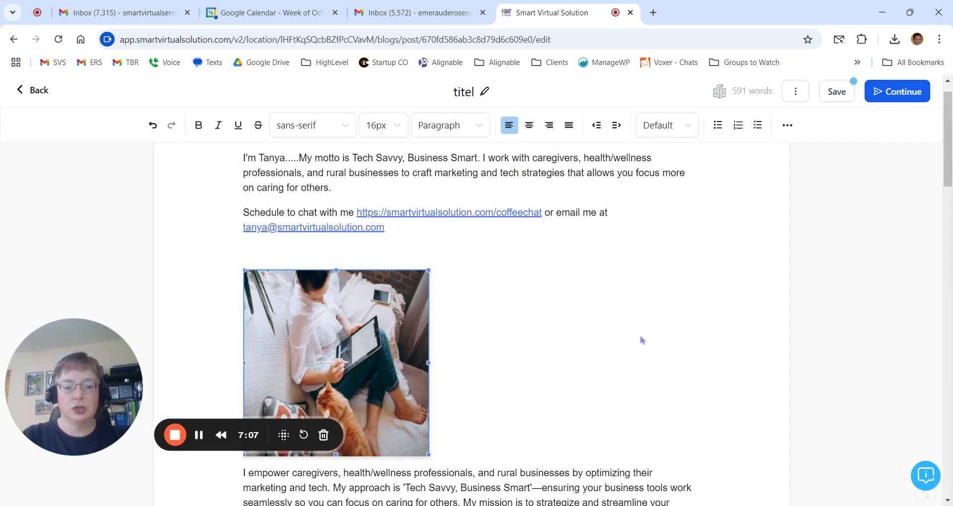
pyautogui.scroll(-3)
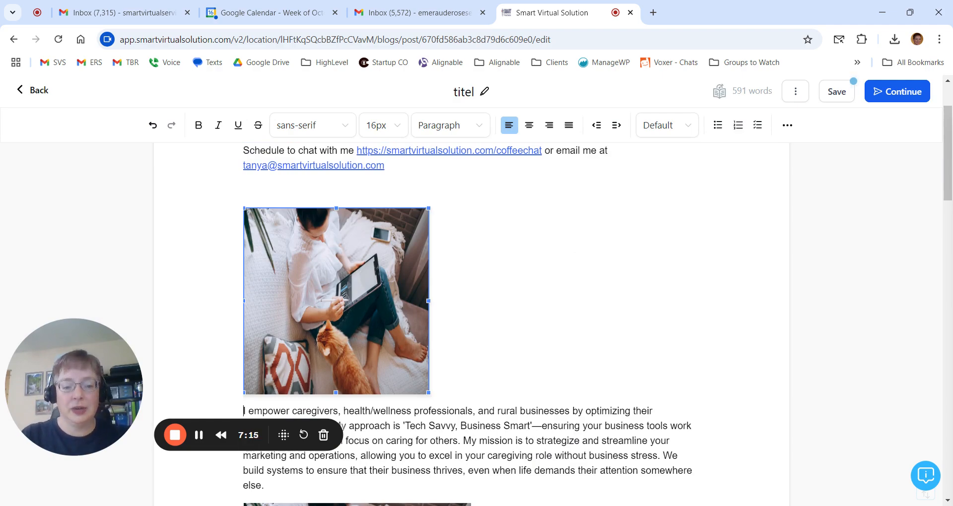
pyautogui.scroll(-3)
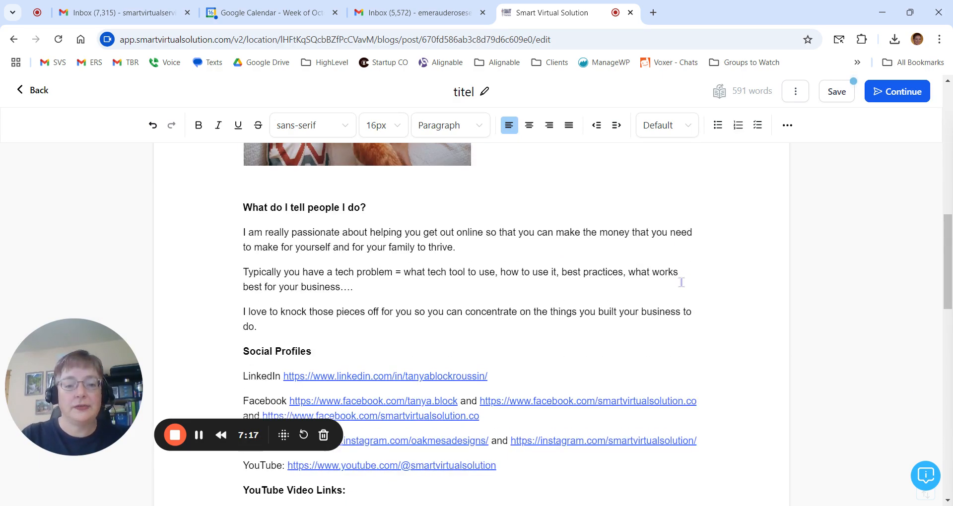
pyautogui.scroll(-3)
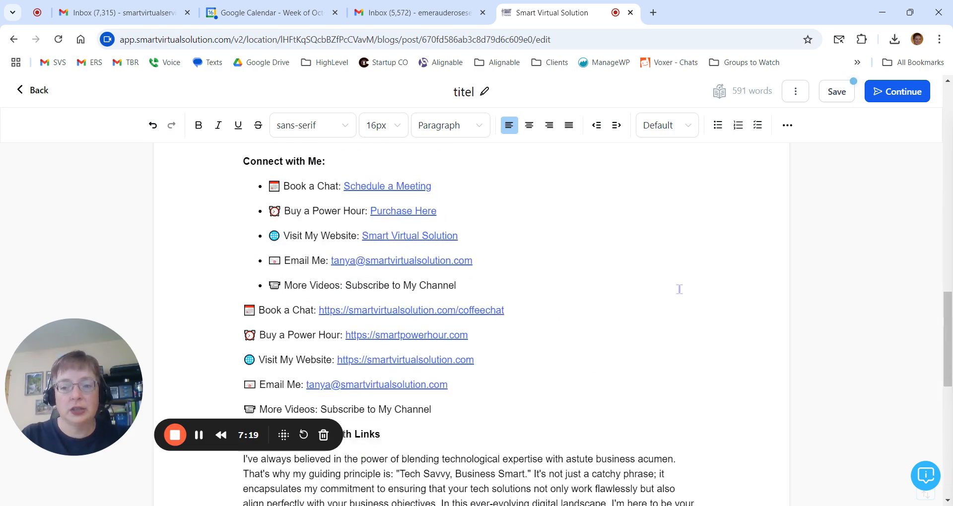
pyautogui.scroll(3)
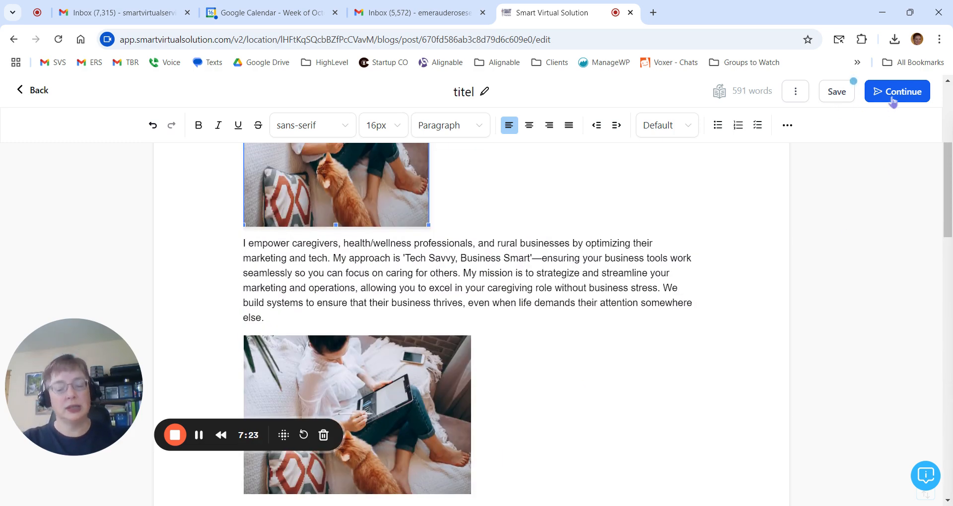
pyautogui.moveTo(831, 224)
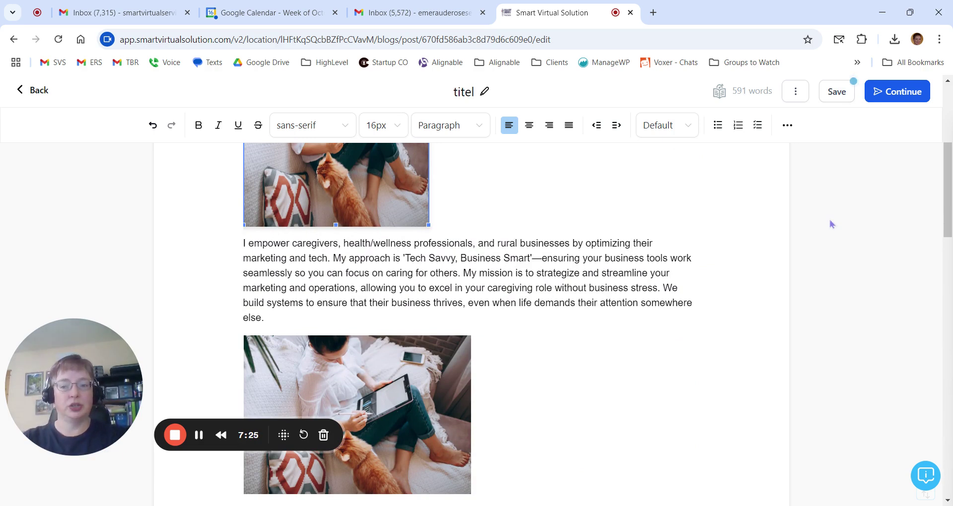
pyautogui.moveTo(886, 108)
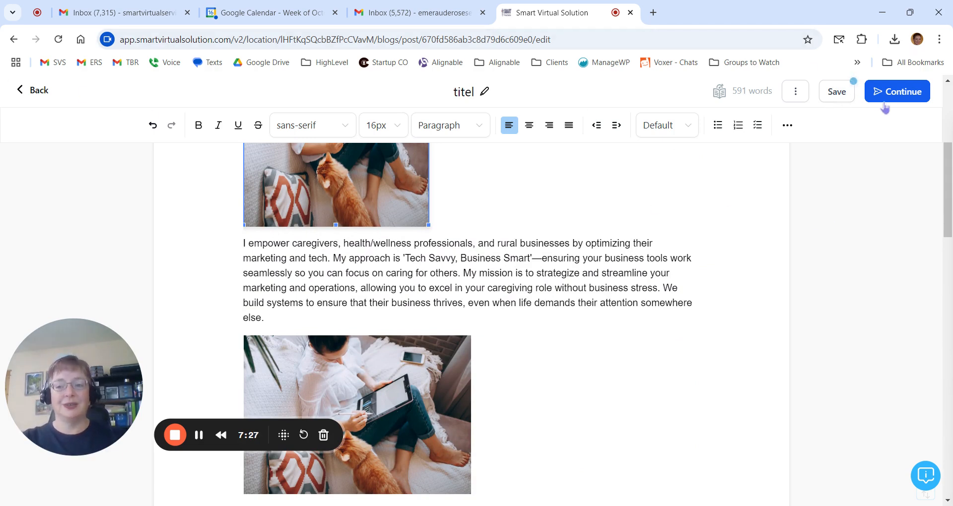
pyautogui.moveTo(583, 186)
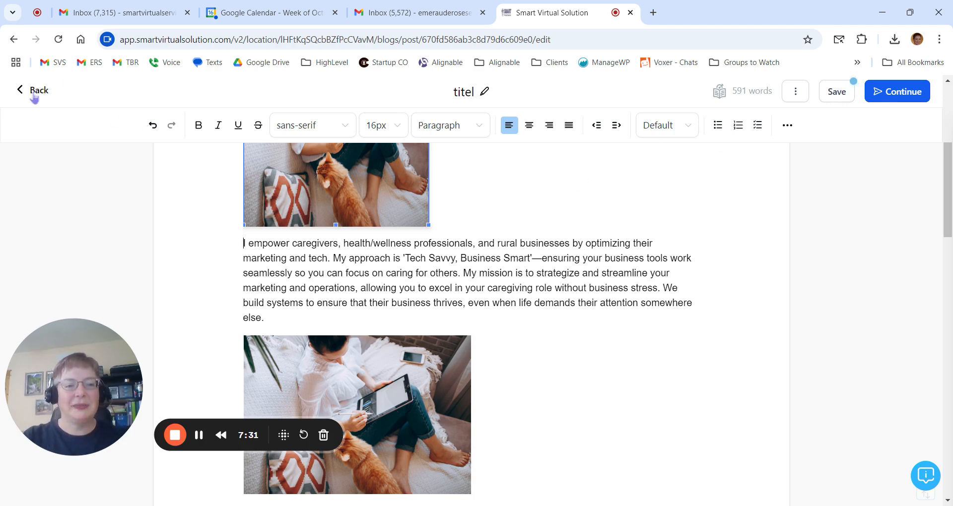
# Exit the editor, discarding unsaved changes, back to the posts list showing the 'titel' draft.
pyautogui.click(32, 90)
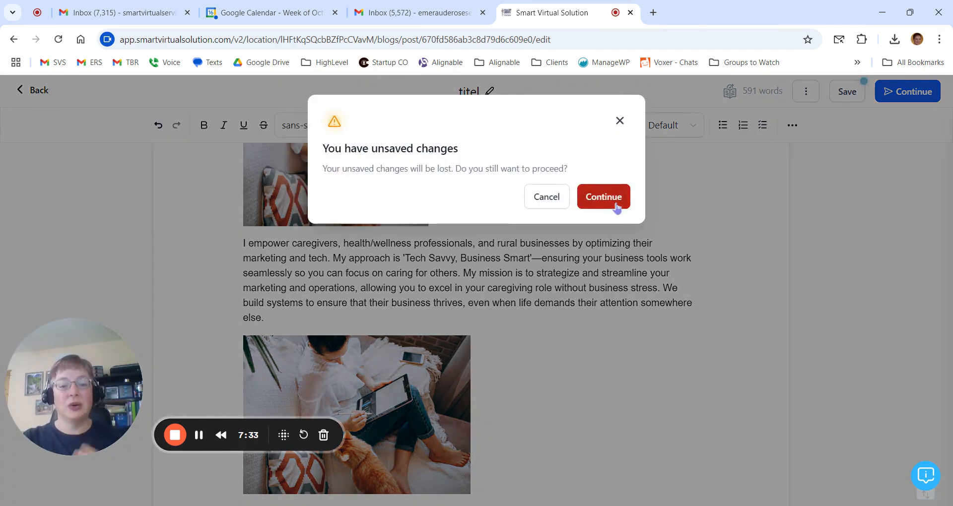
pyautogui.click(604, 197)
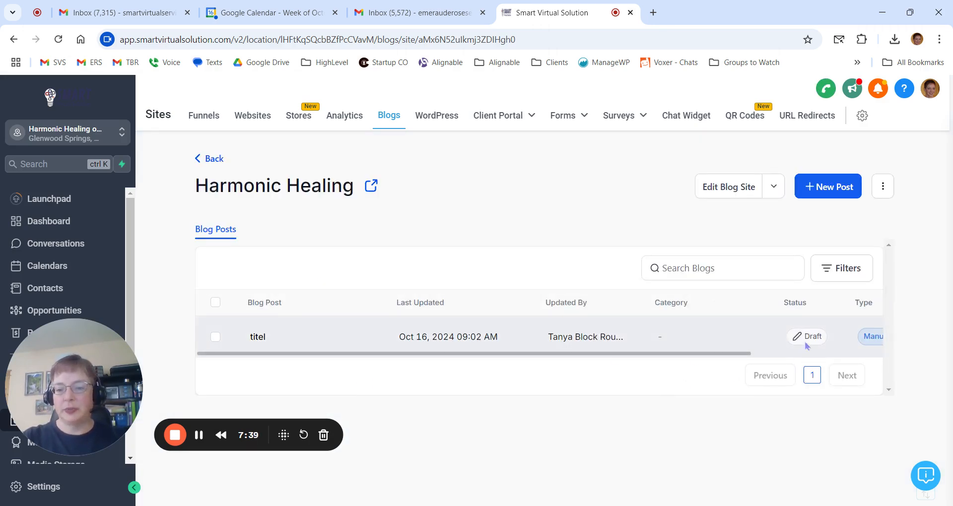
pyautogui.moveTo(813, 336)
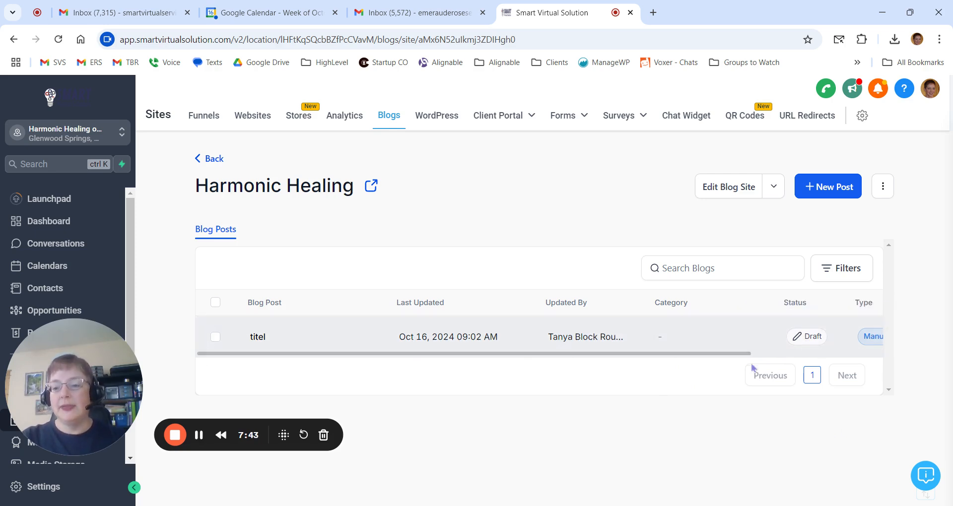
pyautogui.hscroll(3)
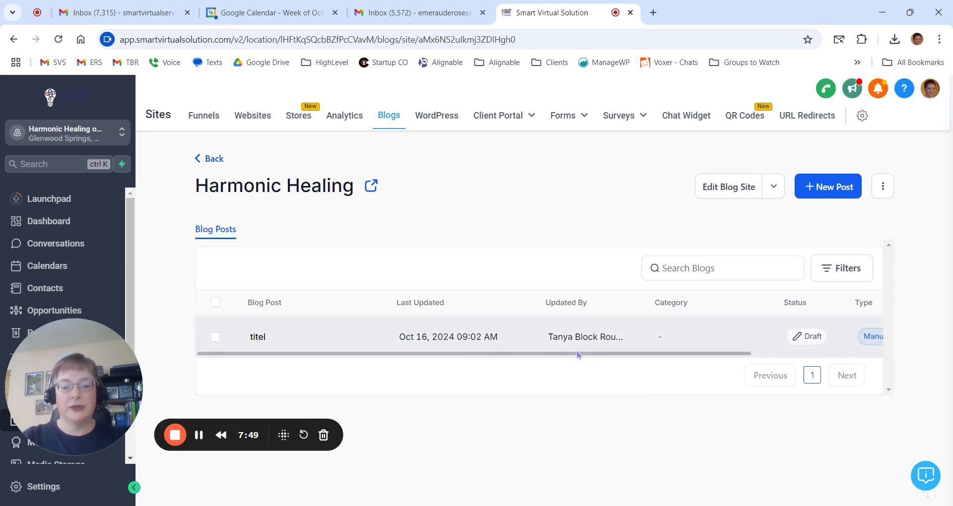
# Select the 'titel' draft, delete it from its row menu, and confirm.
pyautogui.click(215, 336)
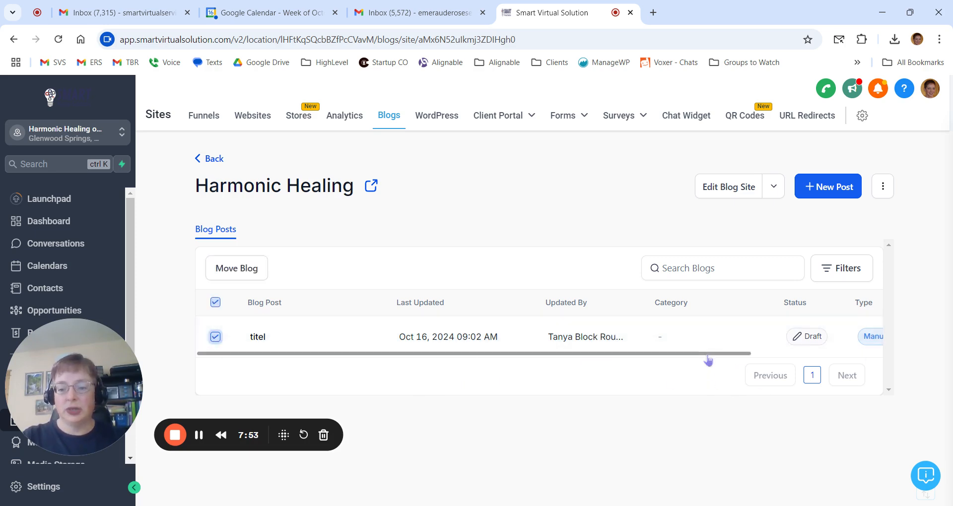
pyautogui.click(863, 336)
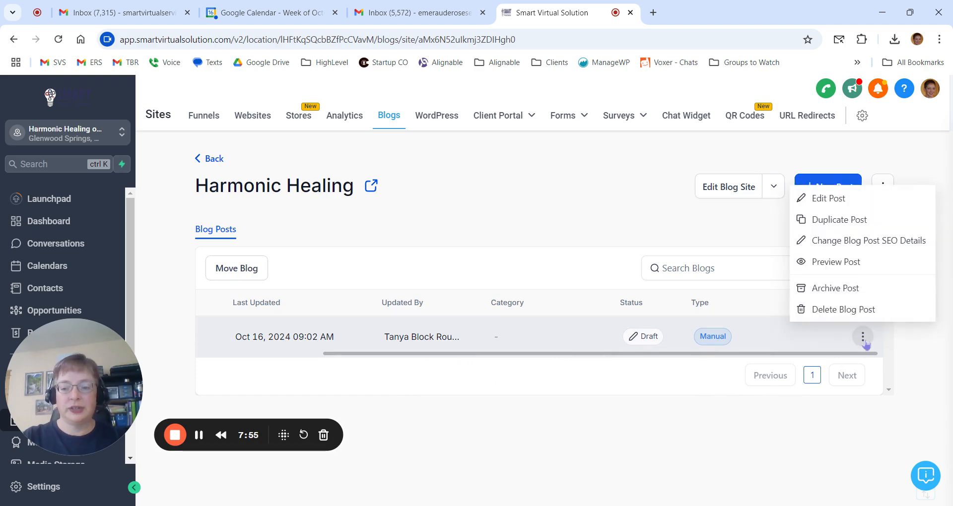
pyautogui.click(843, 309)
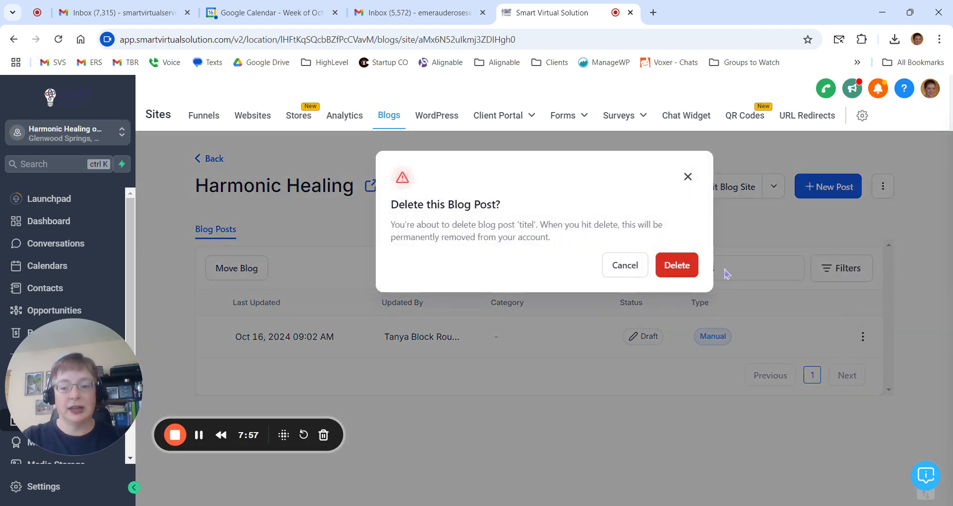
pyautogui.click(677, 265)
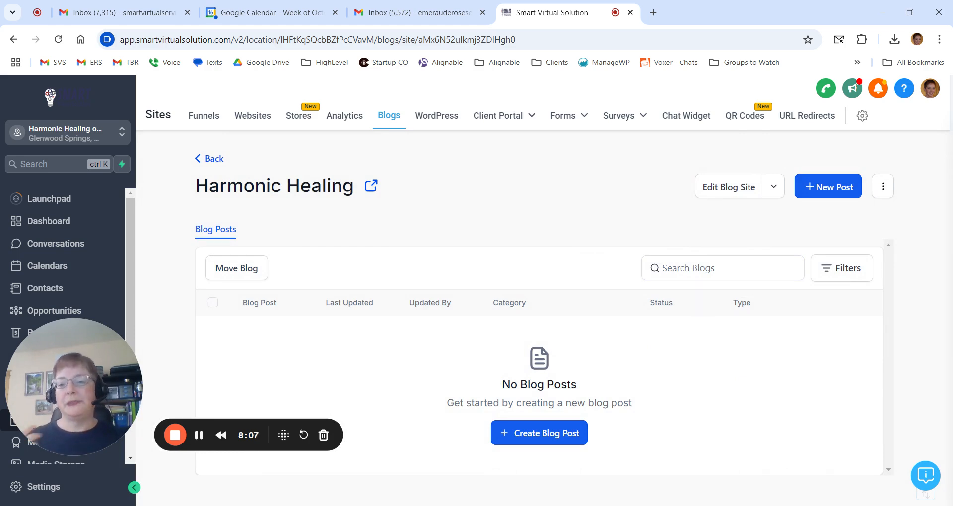
pyautogui.moveTo(174, 435)
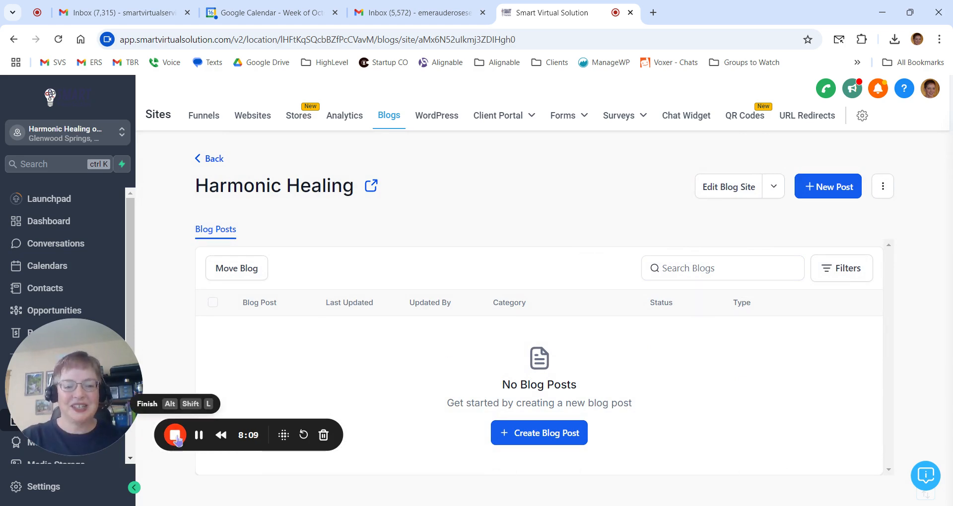